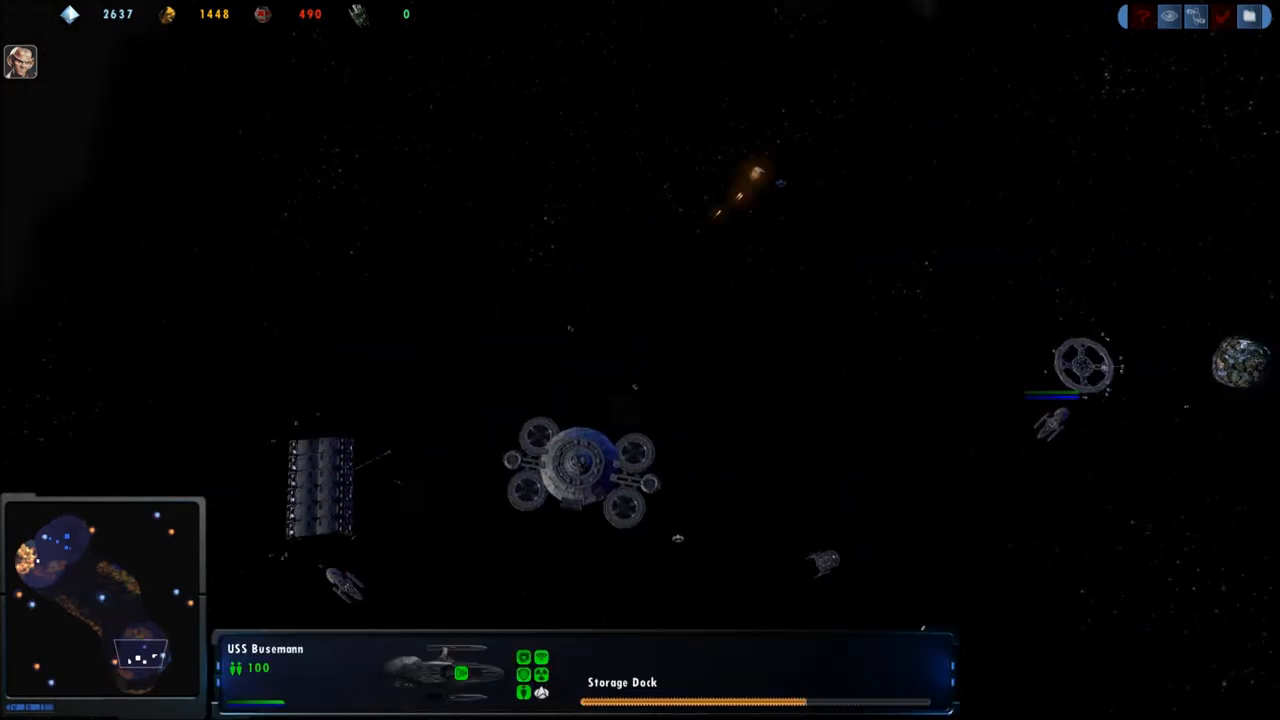
Step: Confirm the Storage Dock build and queue a ship at Clymer Yards
{"action": "scroll", "scroll_direction": "down", "scroll_amount": 3}
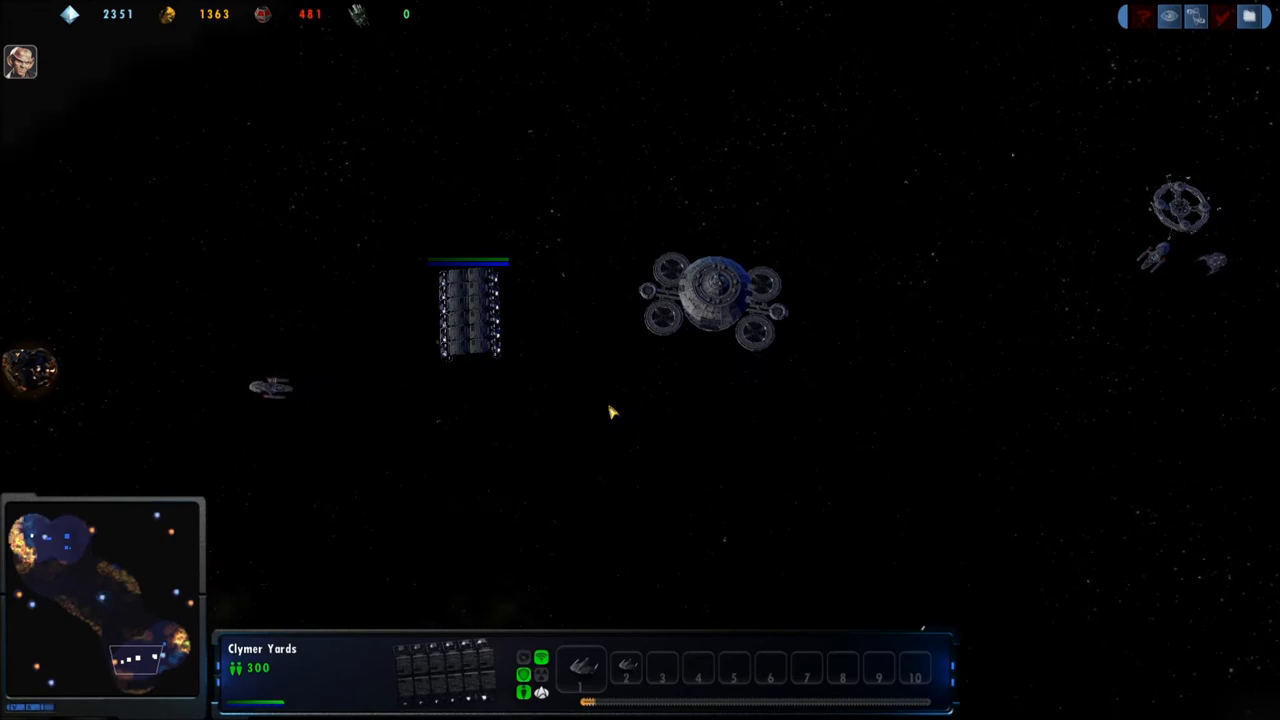
{"action": "left_click", "coordinate": [470, 310]}
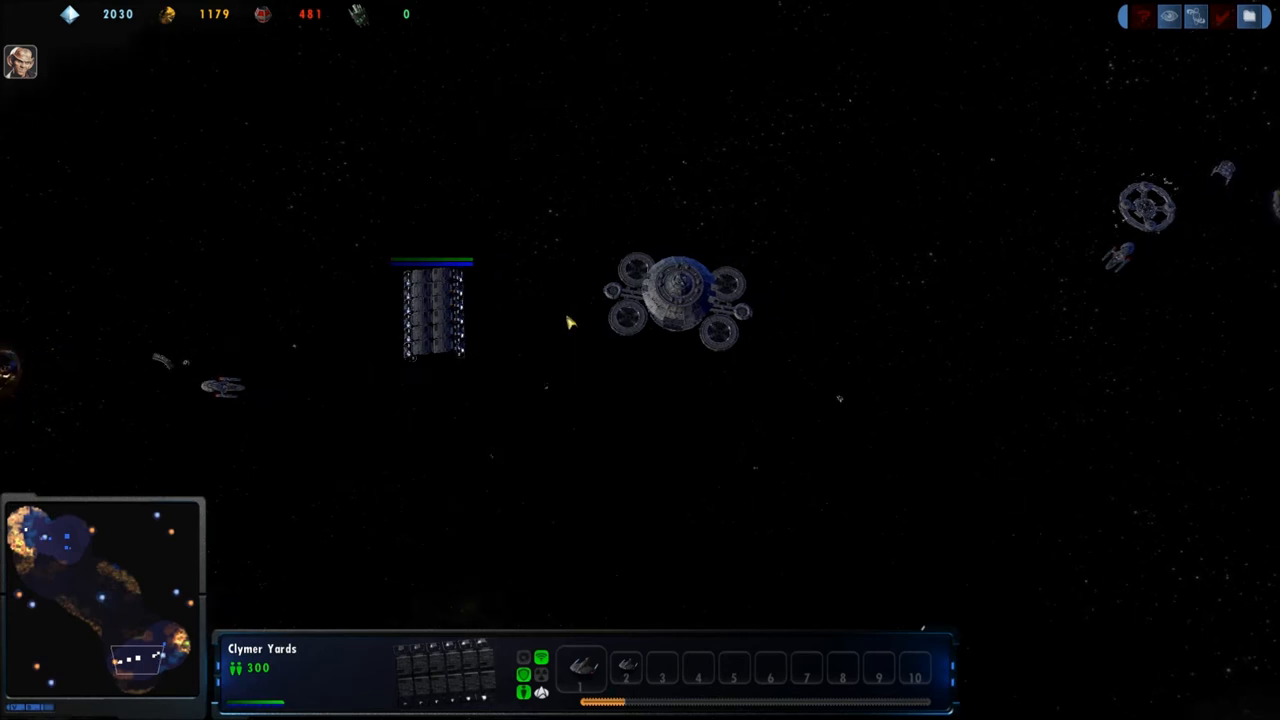
{"action": "left_click", "coordinate": [432, 310]}
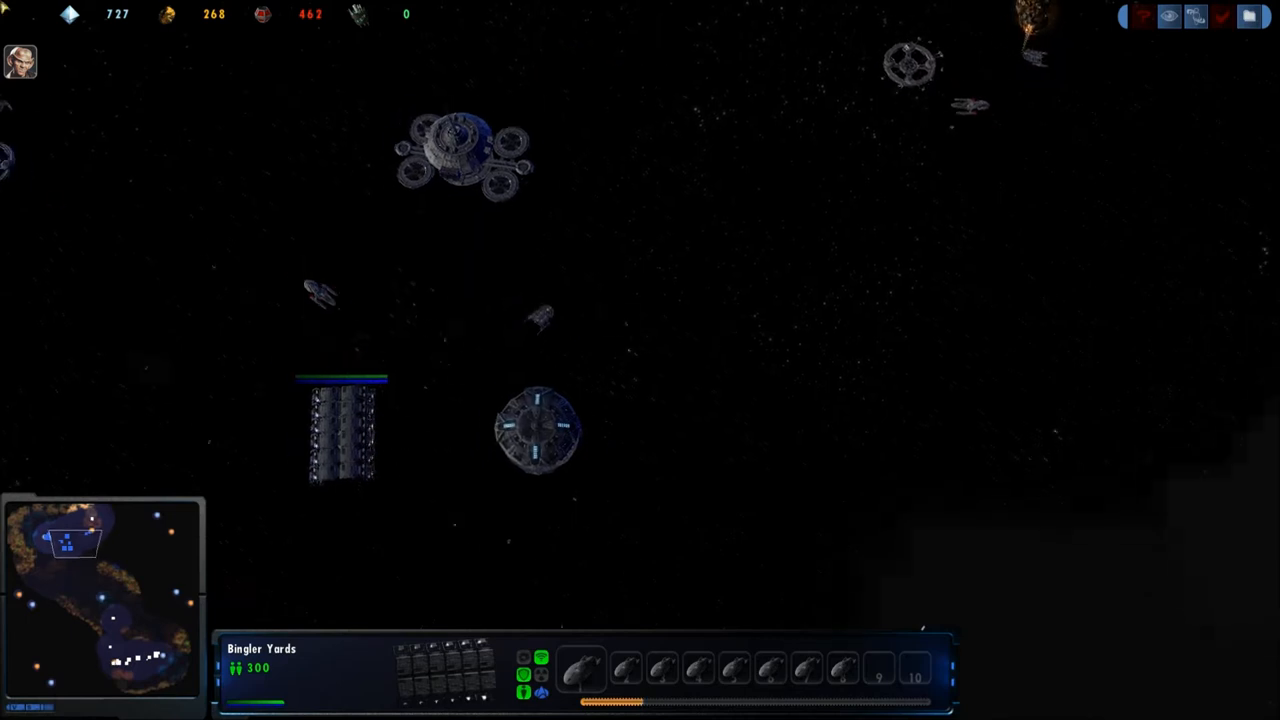
Step: Queue a ship at Bingler Yards and have USS Brown place an Antares Type Yard
{"action": "left_click", "coordinate": [340, 430]}
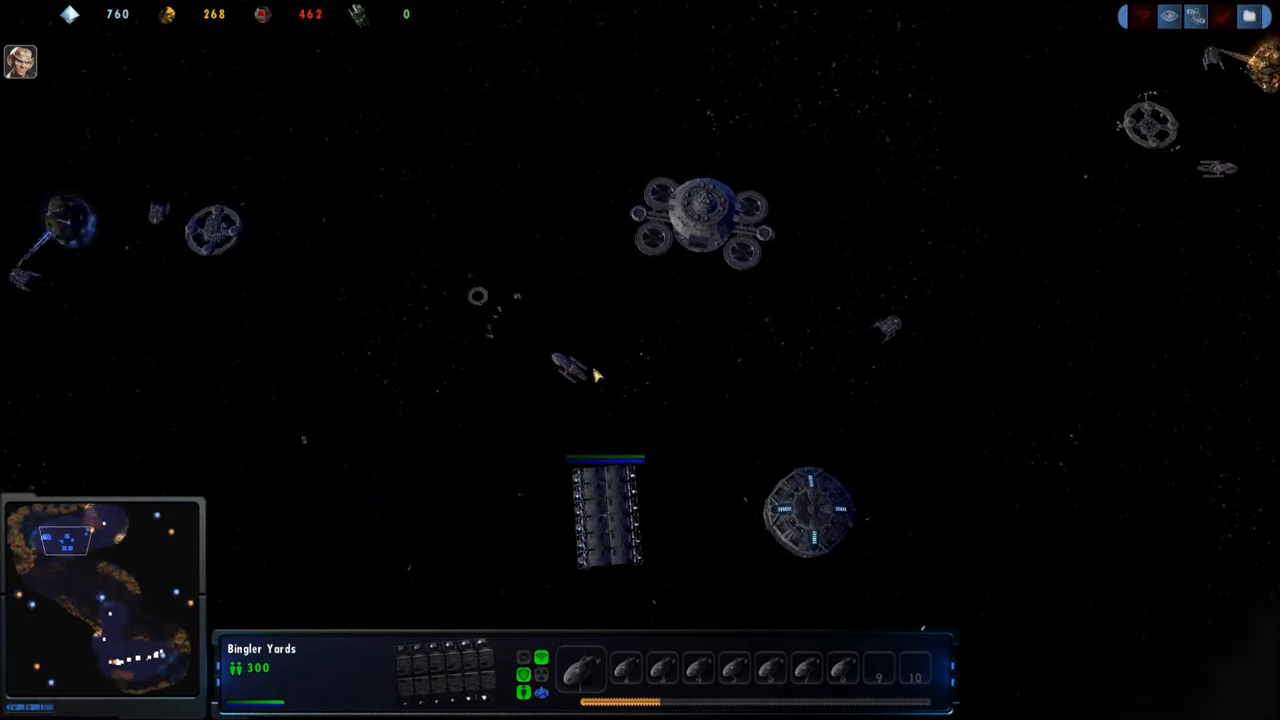
{"action": "left_click", "coordinate": [560, 364]}
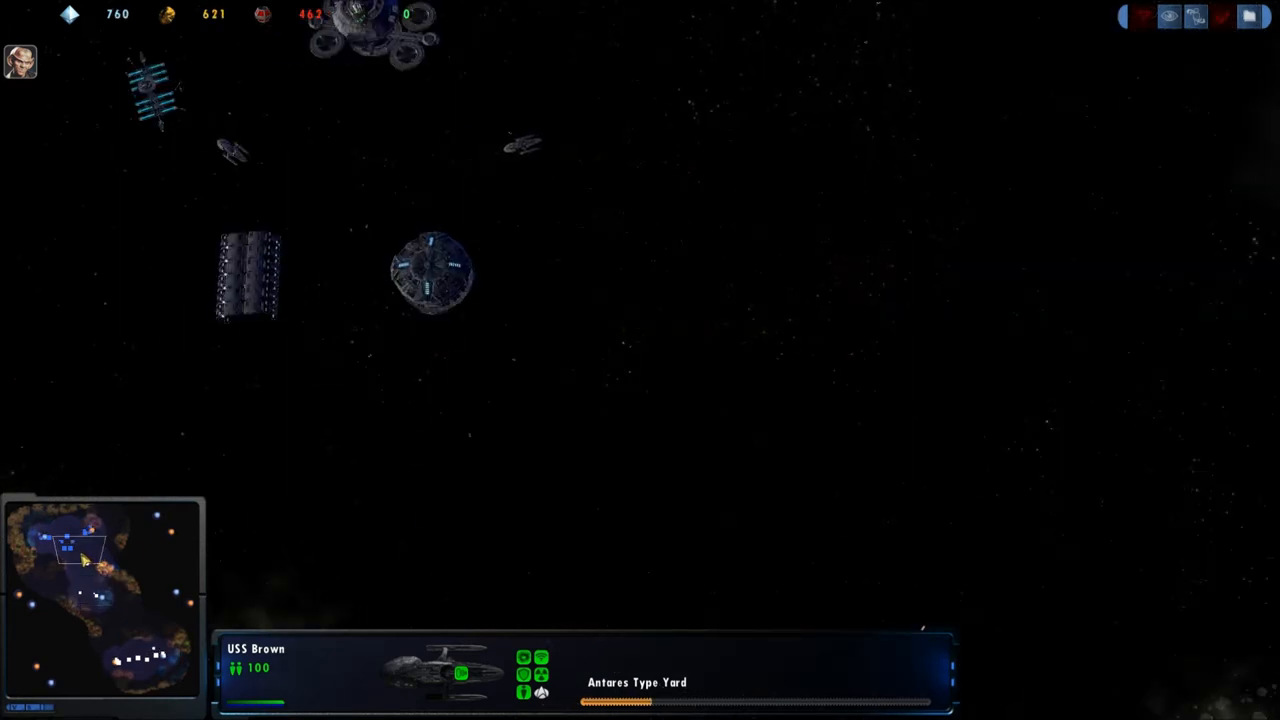
Step: Queue several more ships in the Clymer Yards production line
{"action": "left_click", "coordinate": [250, 270]}
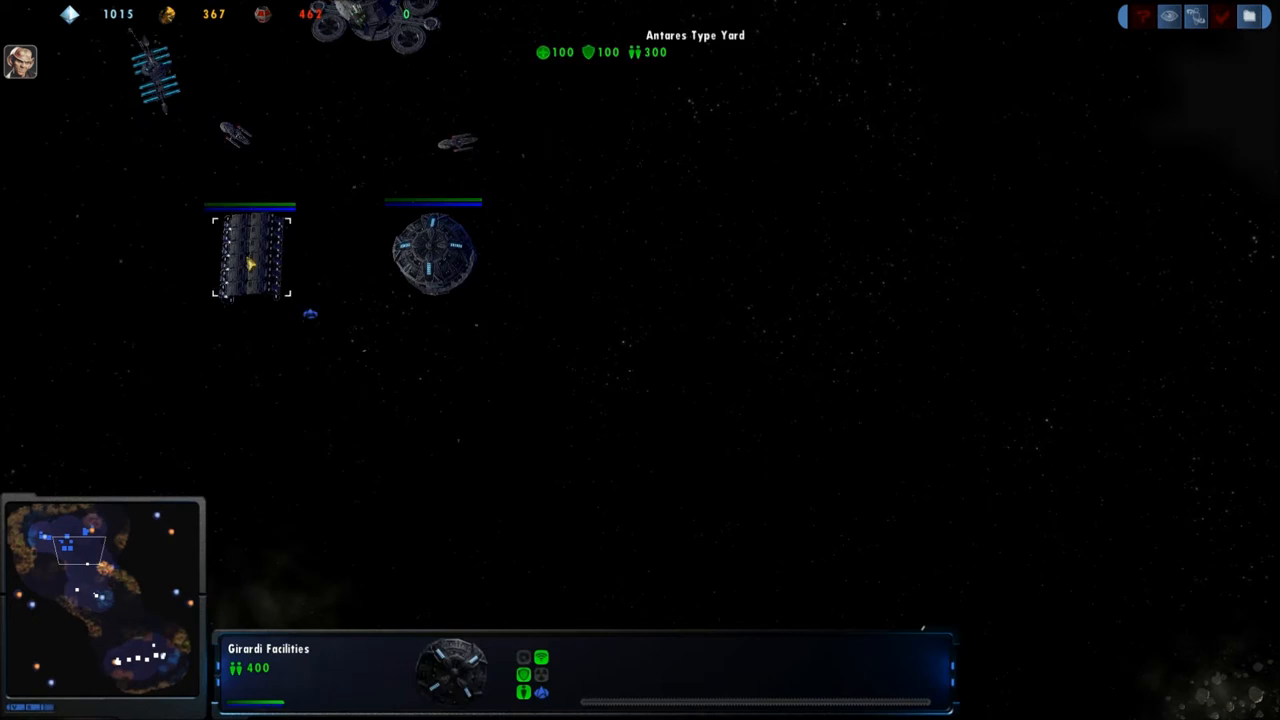
{"action": "left_click", "coordinate": [432, 252]}
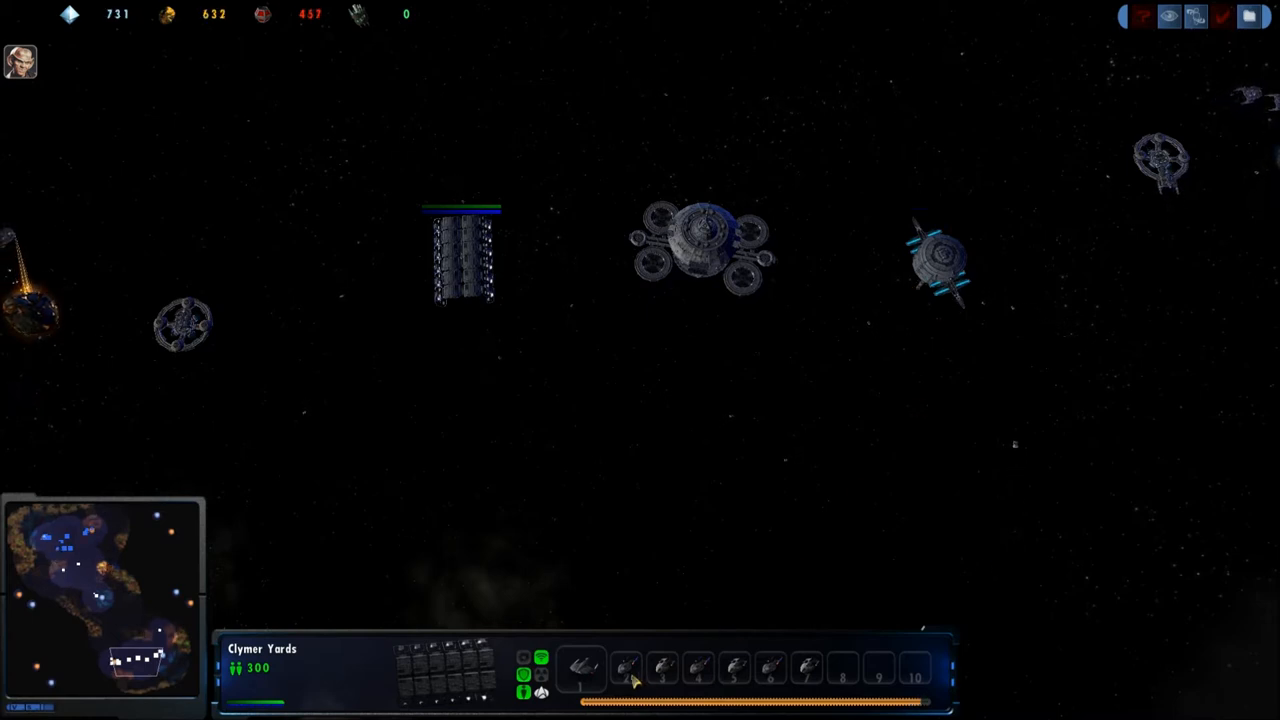
{"action": "left_click", "coordinate": [1160, 160]}
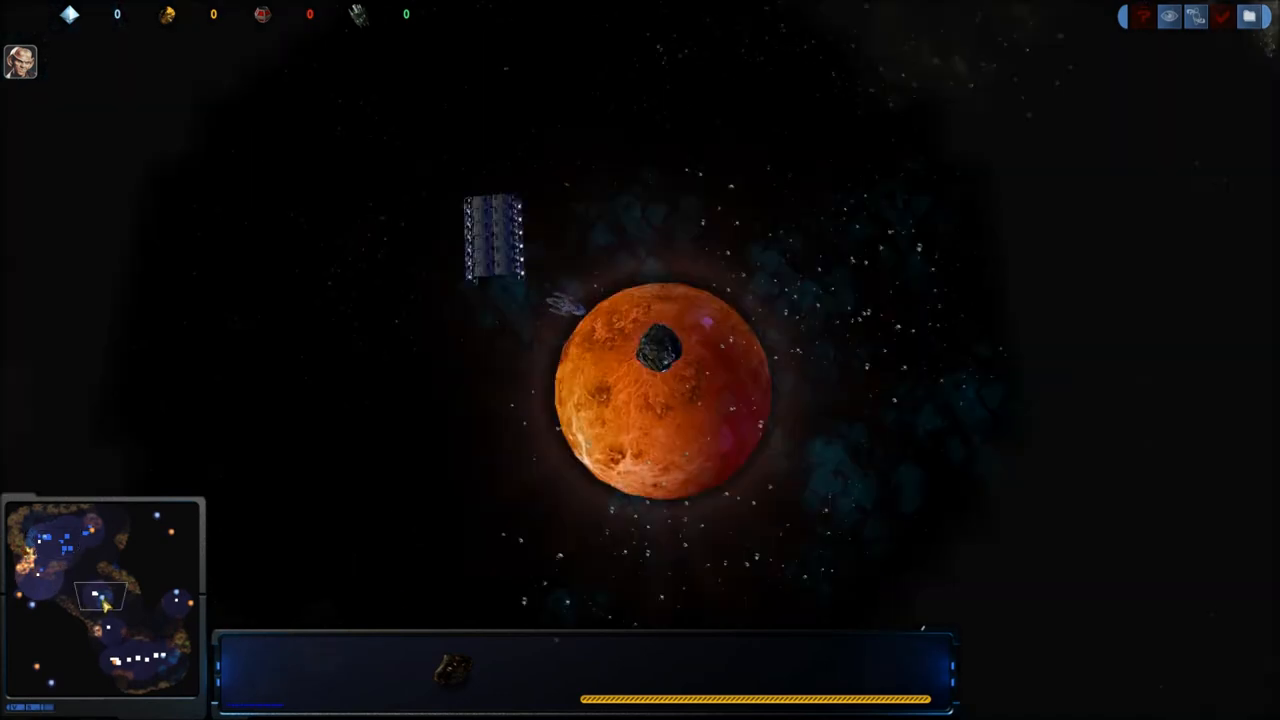
Step: Pan the camera past the planet and select Starbase 297 amid the firefight
{"action": "left_click", "coordinate": [492, 240]}
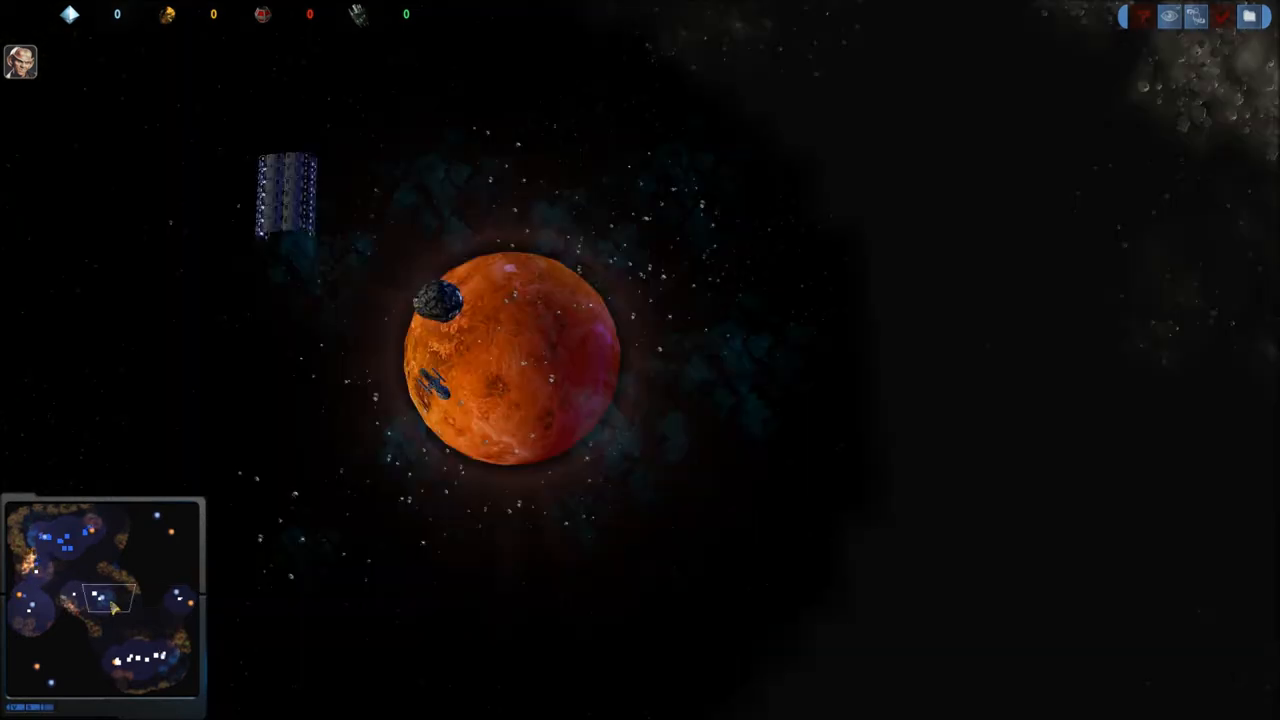
{"action": "left_click", "coordinate": [438, 376]}
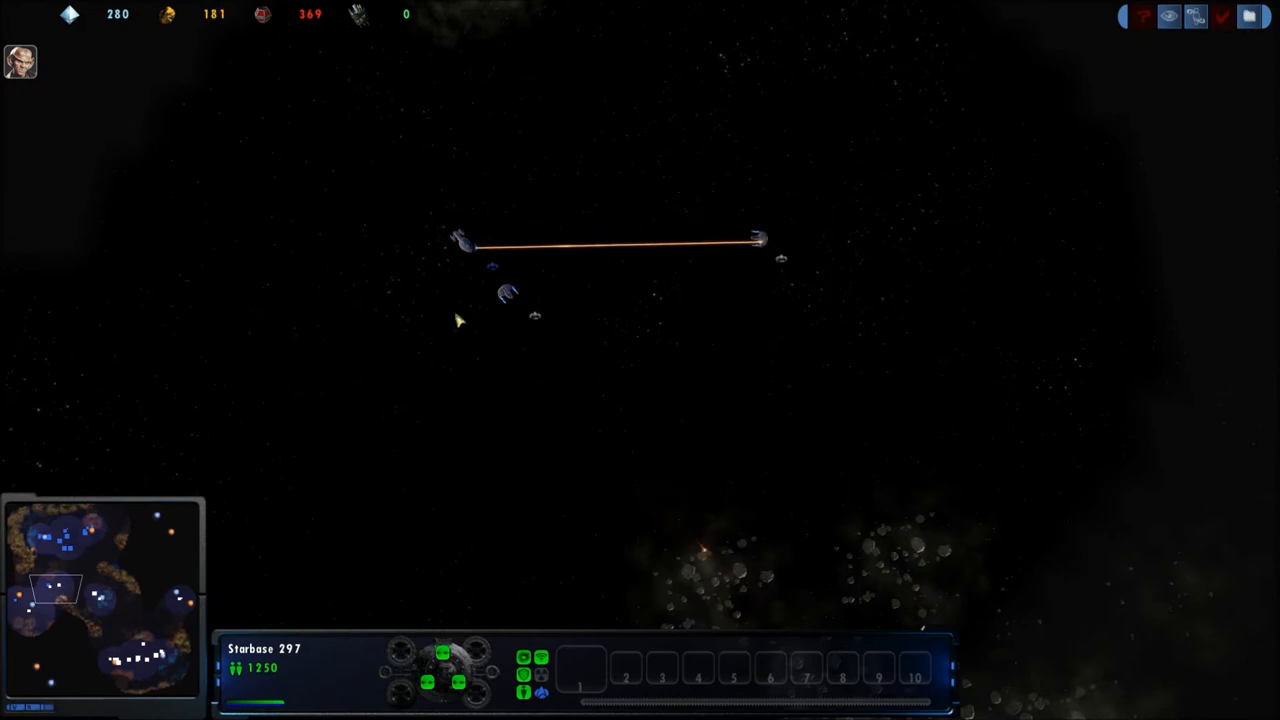
Step: Review the USS Brown's stats, then select Alpoydn Yards to see its ship in production
{"action": "left_click", "coordinate": [460, 236]}
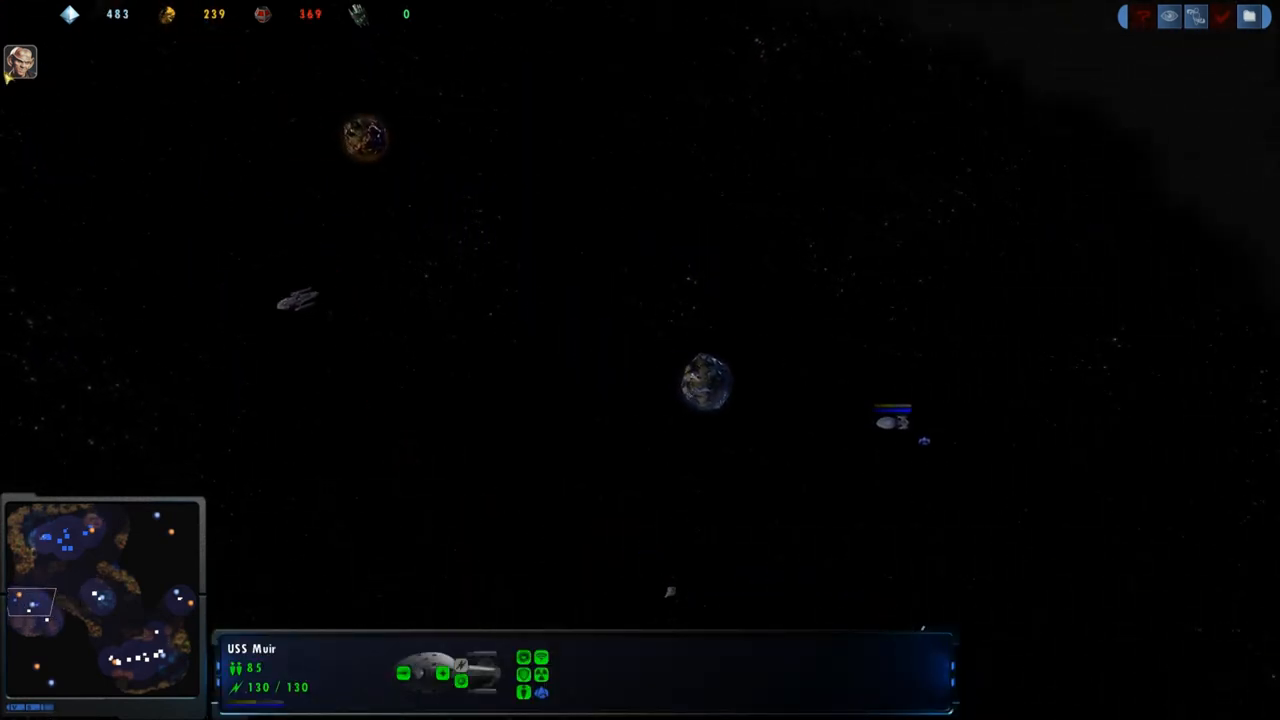
{"action": "left_click", "coordinate": [328, 304]}
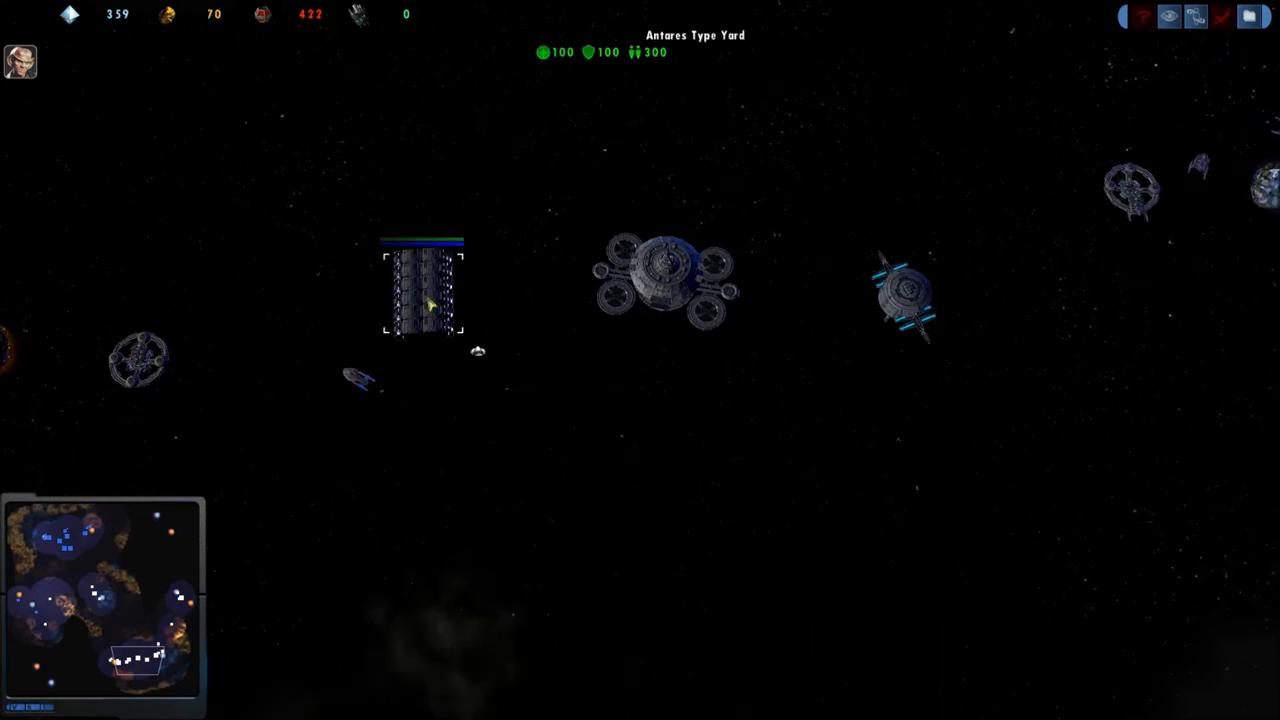
{"action": "left_click", "coordinate": [420, 290]}
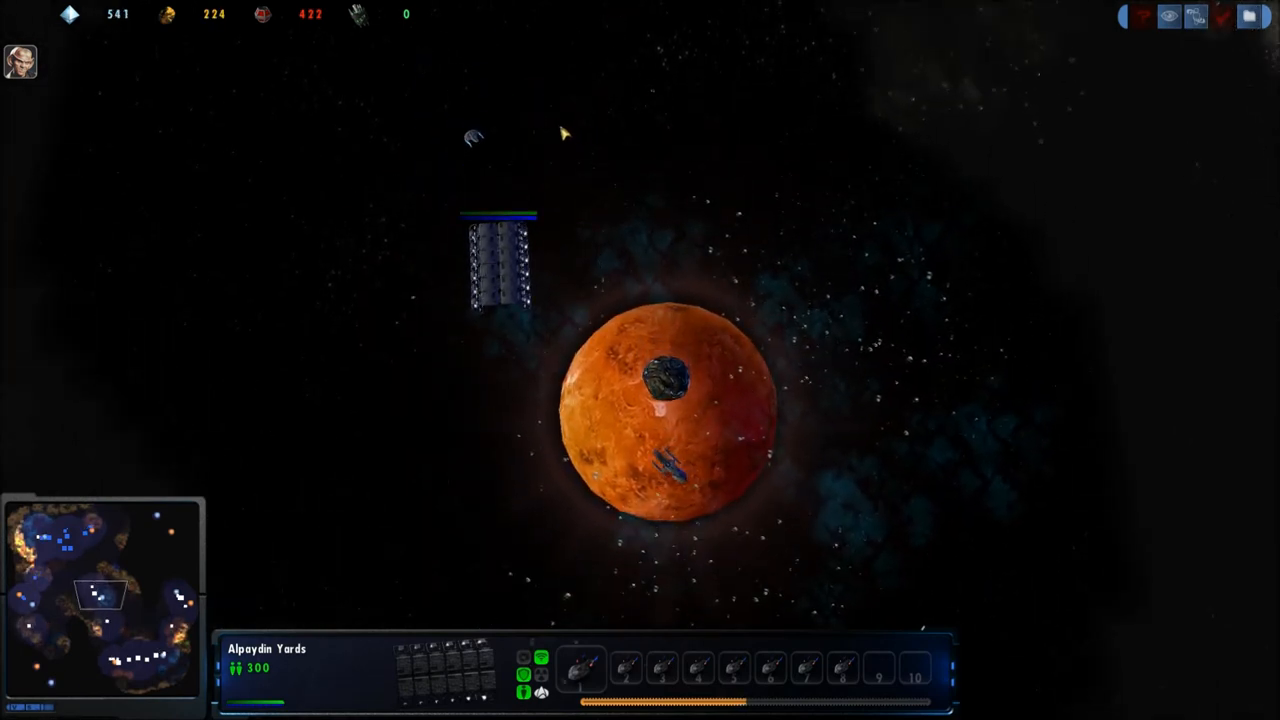
{"action": "left_click", "coordinate": [670, 464]}
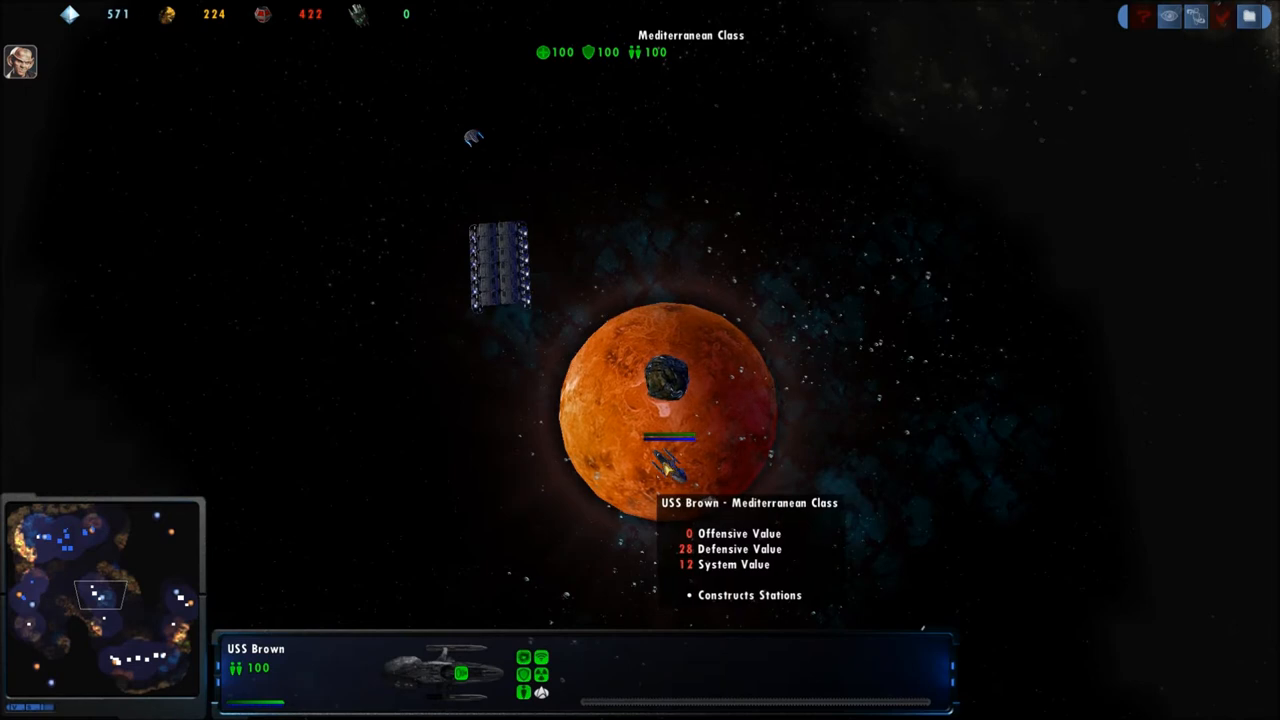
{"action": "left_click", "coordinate": [500, 264]}
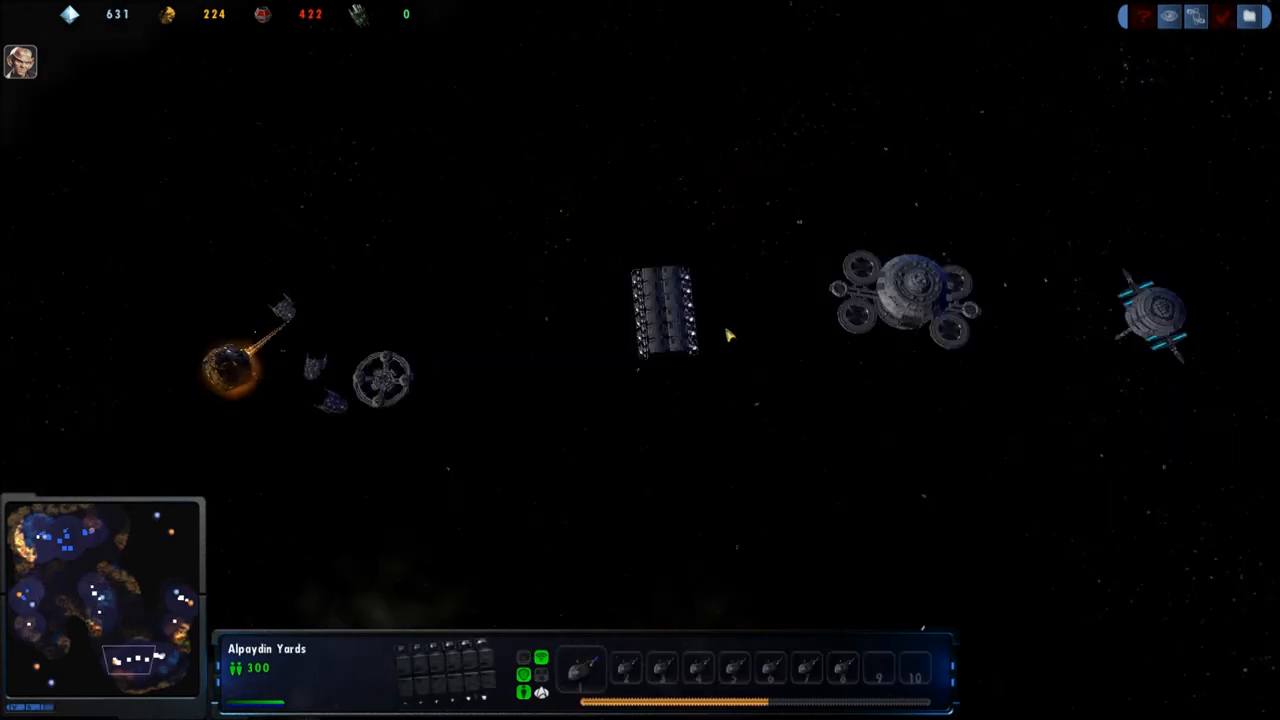
Step: Select the USS Vienna and show its ECM ability tooltip
{"action": "left_click", "coordinate": [664, 310]}
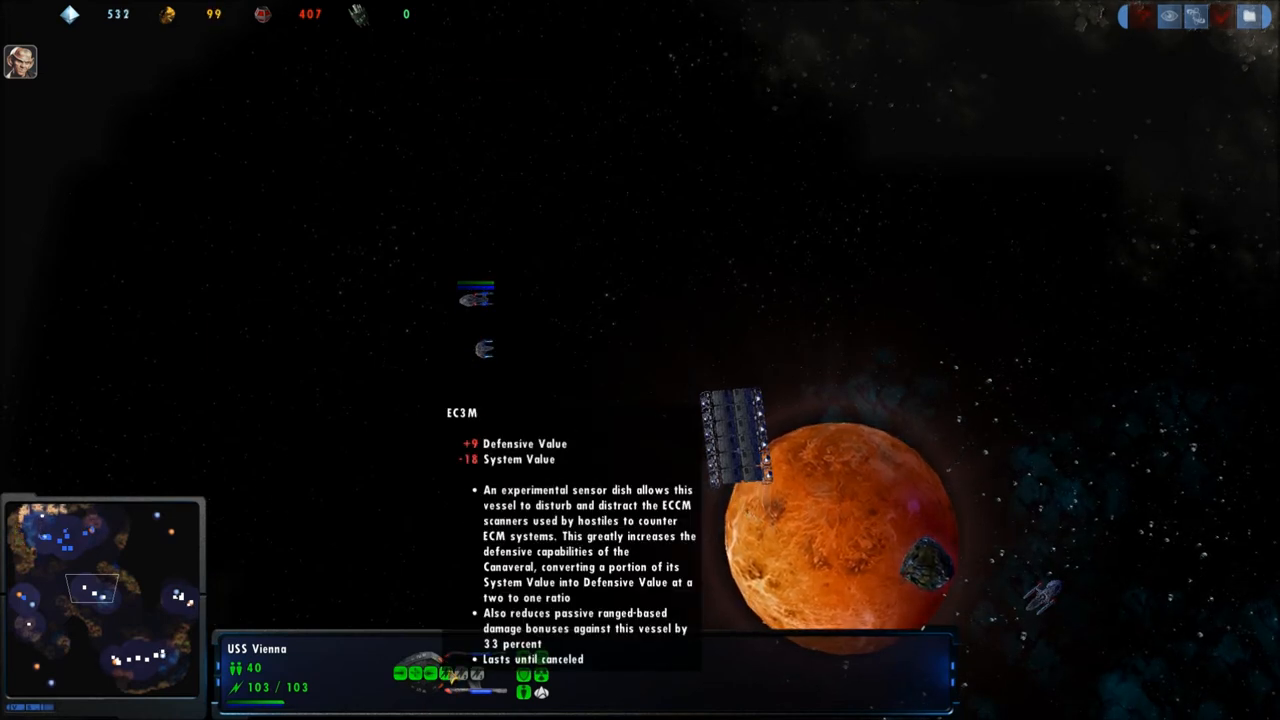
Step: Jump to the shipyard area, then follow the USS Muir firing near the asteroid field
{"action": "left_click", "coordinate": [478, 302]}
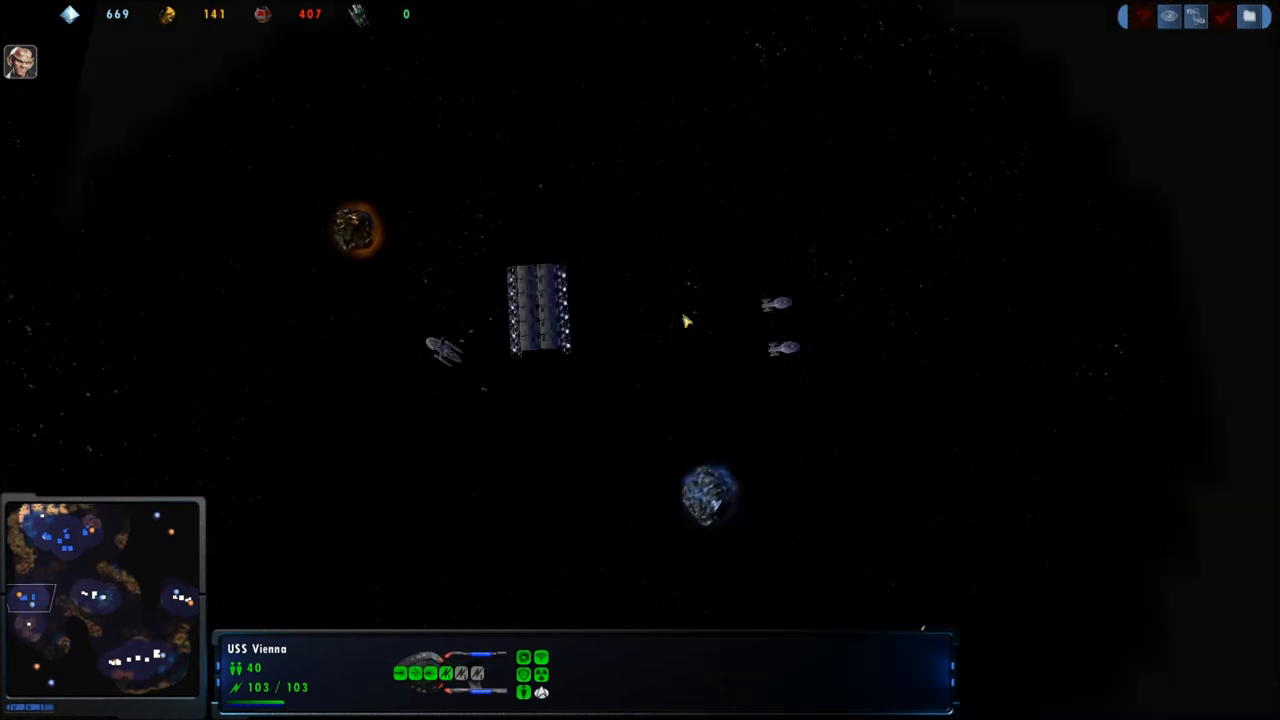
{"action": "left_click", "coordinate": [784, 350]}
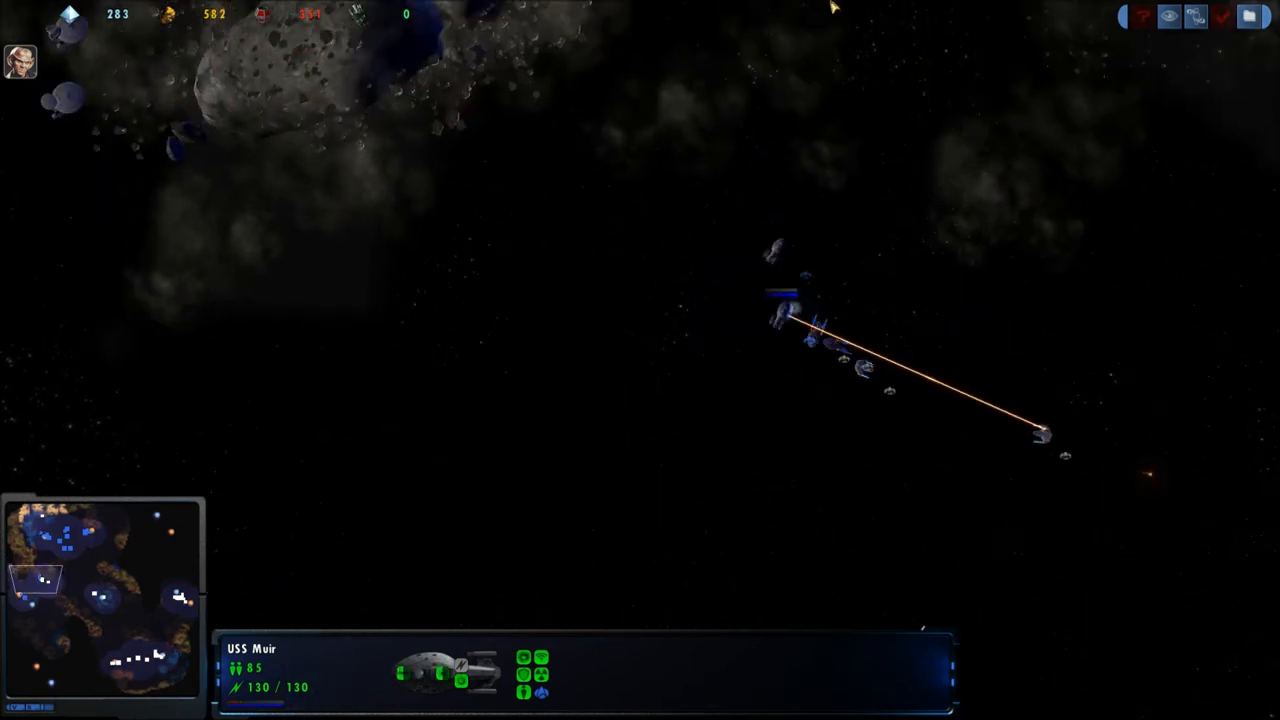
{"action": "mouse_move", "coordinate": [864, 320]}
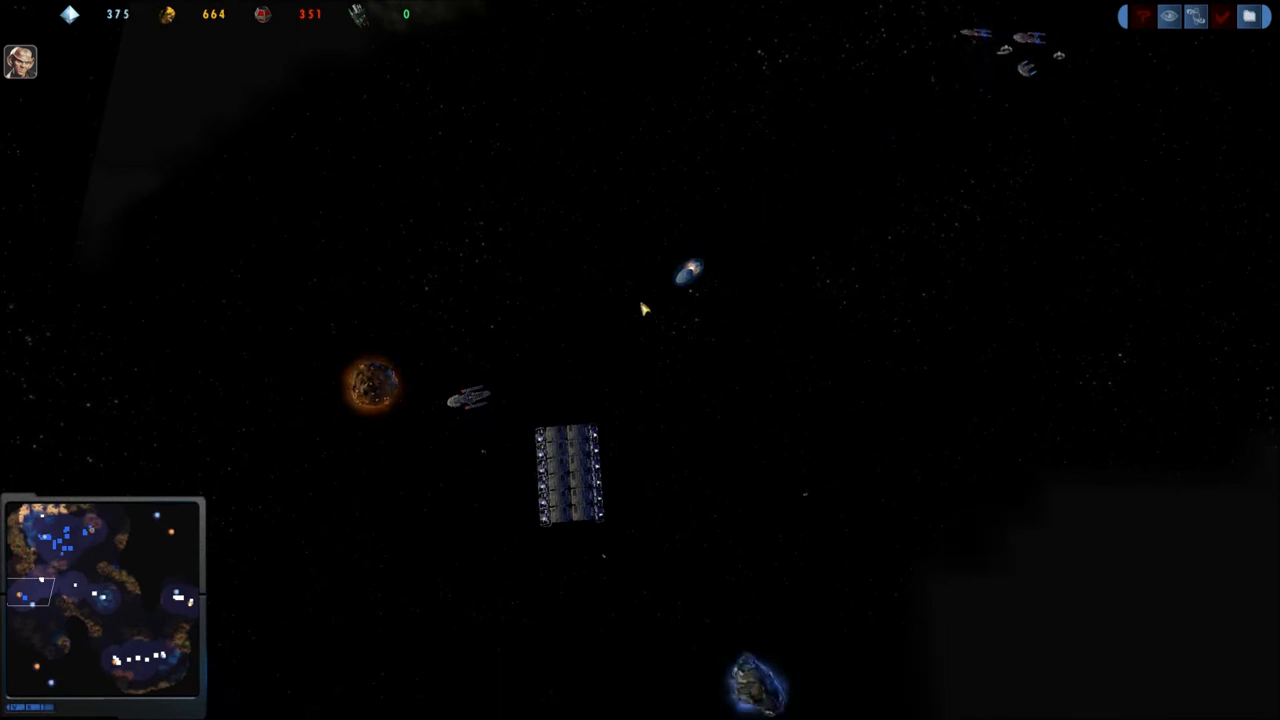
Step: Jump to the main base, then select the USS Vienna in its firefight
{"action": "left_click", "coordinate": [568, 476]}
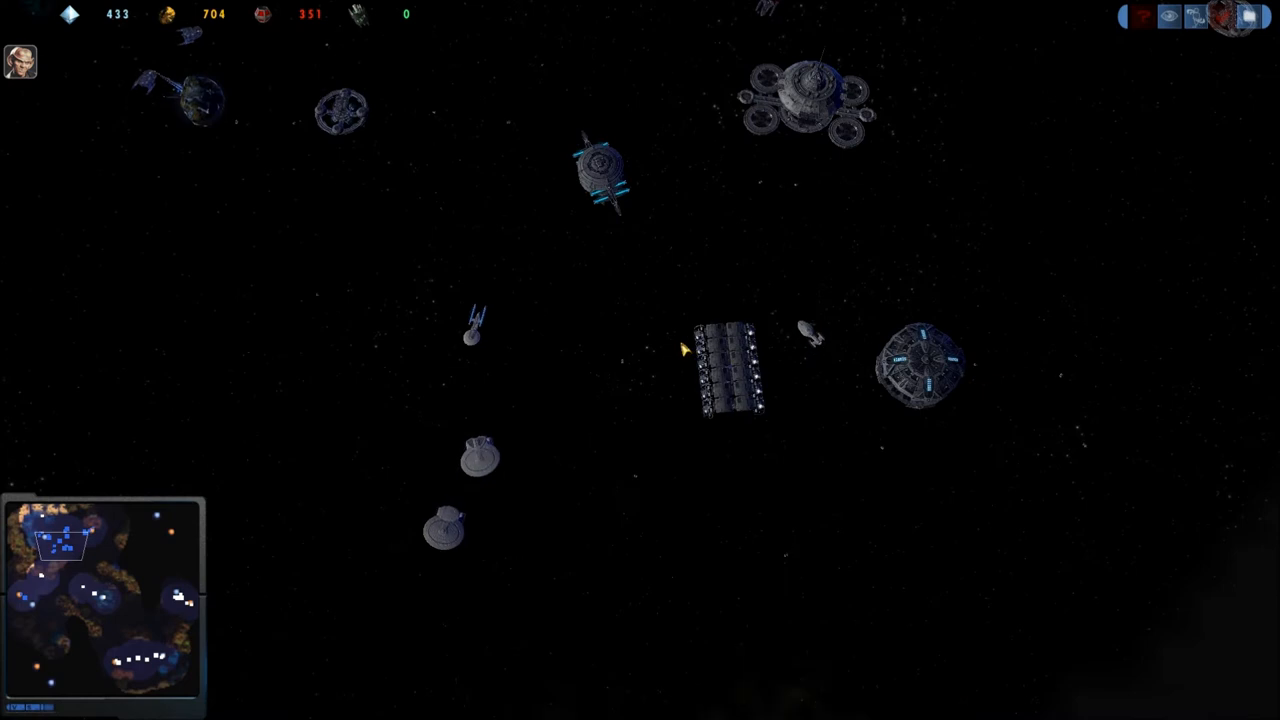
{"action": "left_click", "coordinate": [730, 376]}
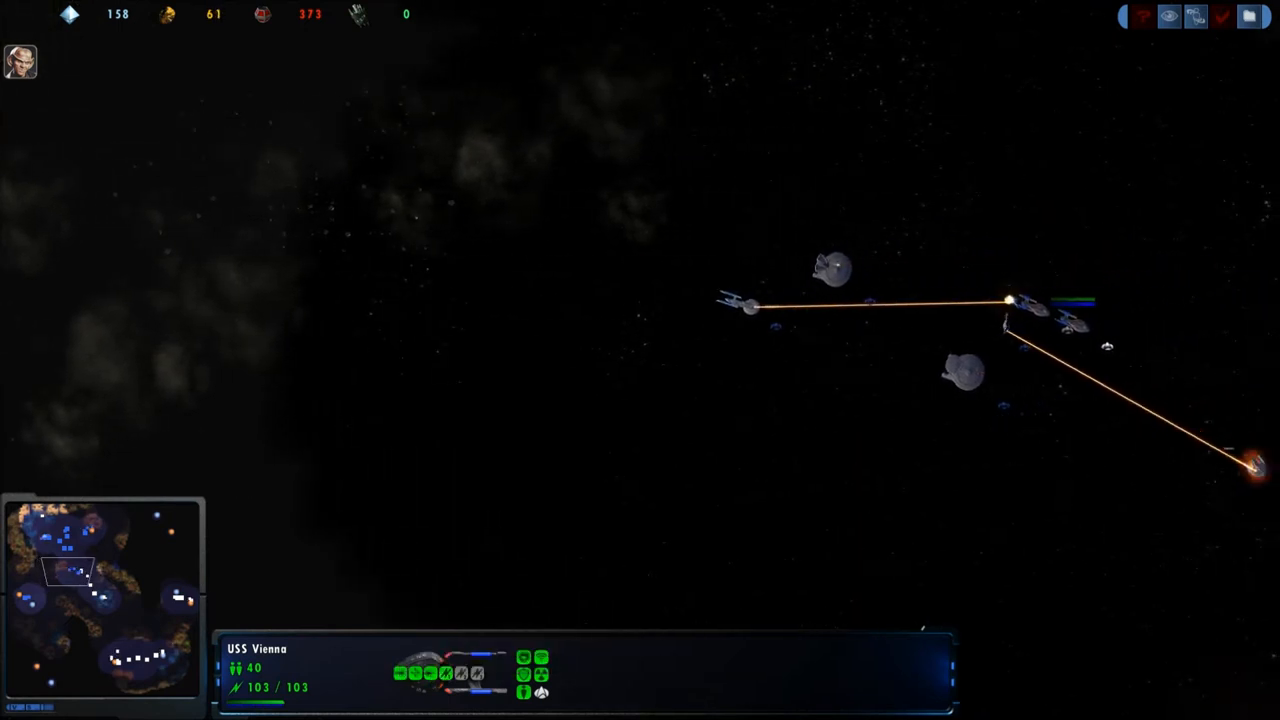
Step: Select Station Omicron at the main base
{"action": "left_click", "coordinate": [490, 204]}
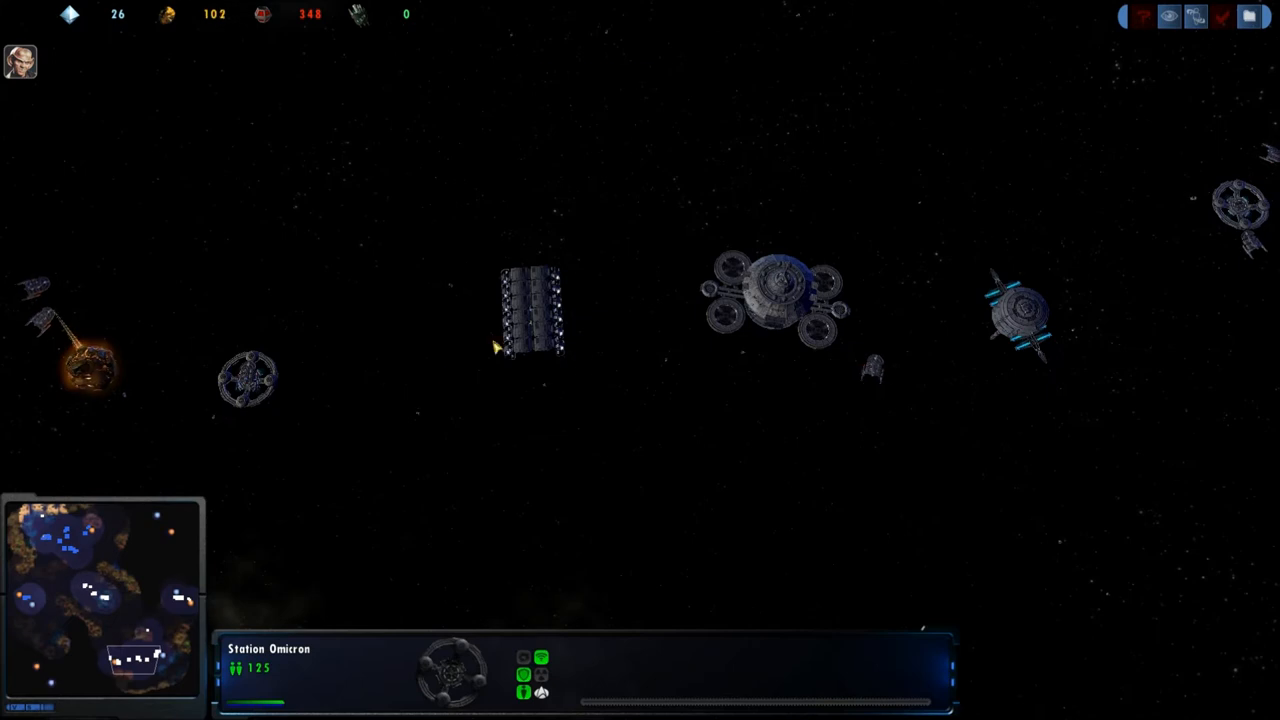
Step: Select the Quershi Yards beside the blue planet to show its production queue
{"action": "left_click", "coordinate": [1016, 316]}
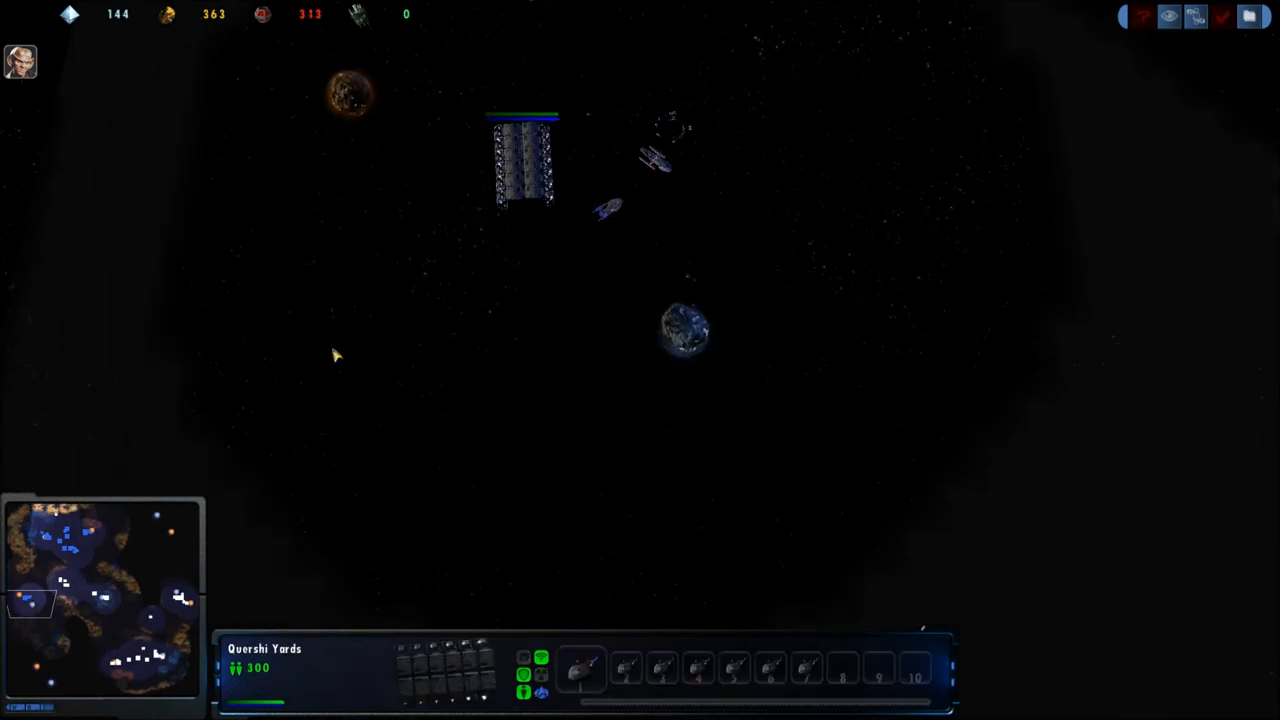
{"action": "mouse_move", "coordinate": [236, 396]}
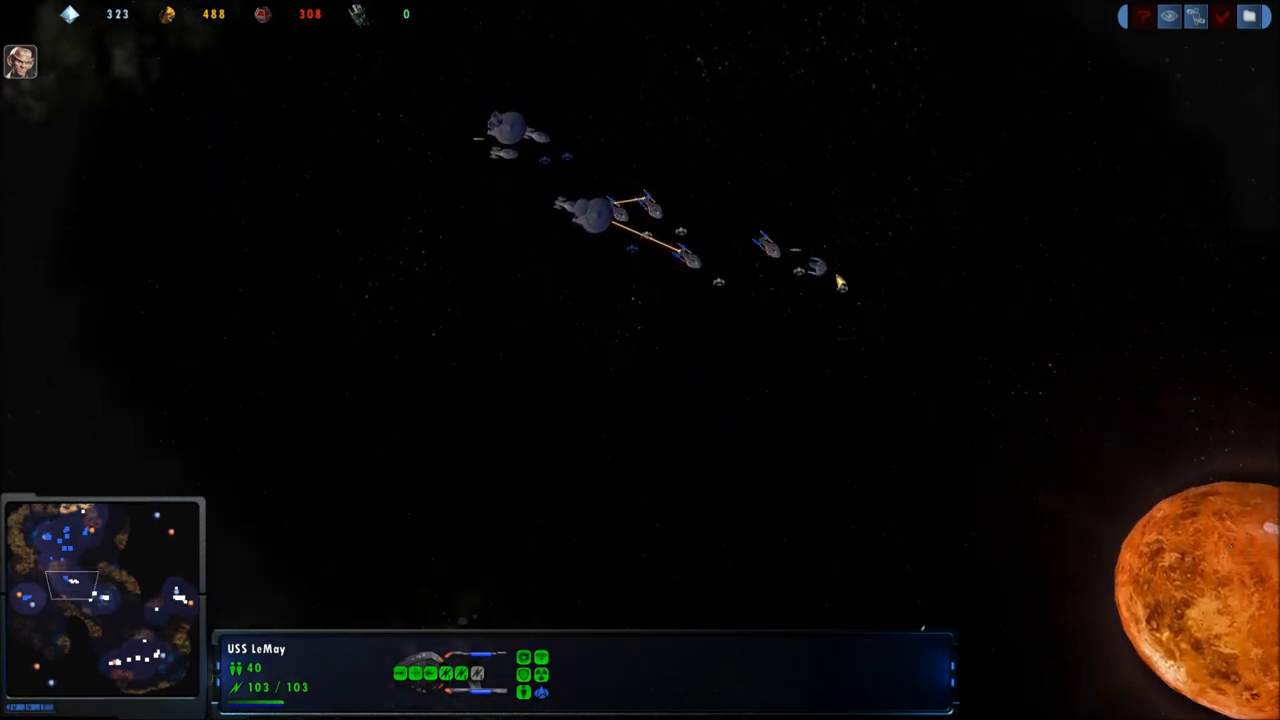
Step: Jump the observer camera to Qureshi Yards by the blue planet and select it
{"action": "left_click", "coordinate": [650, 240]}
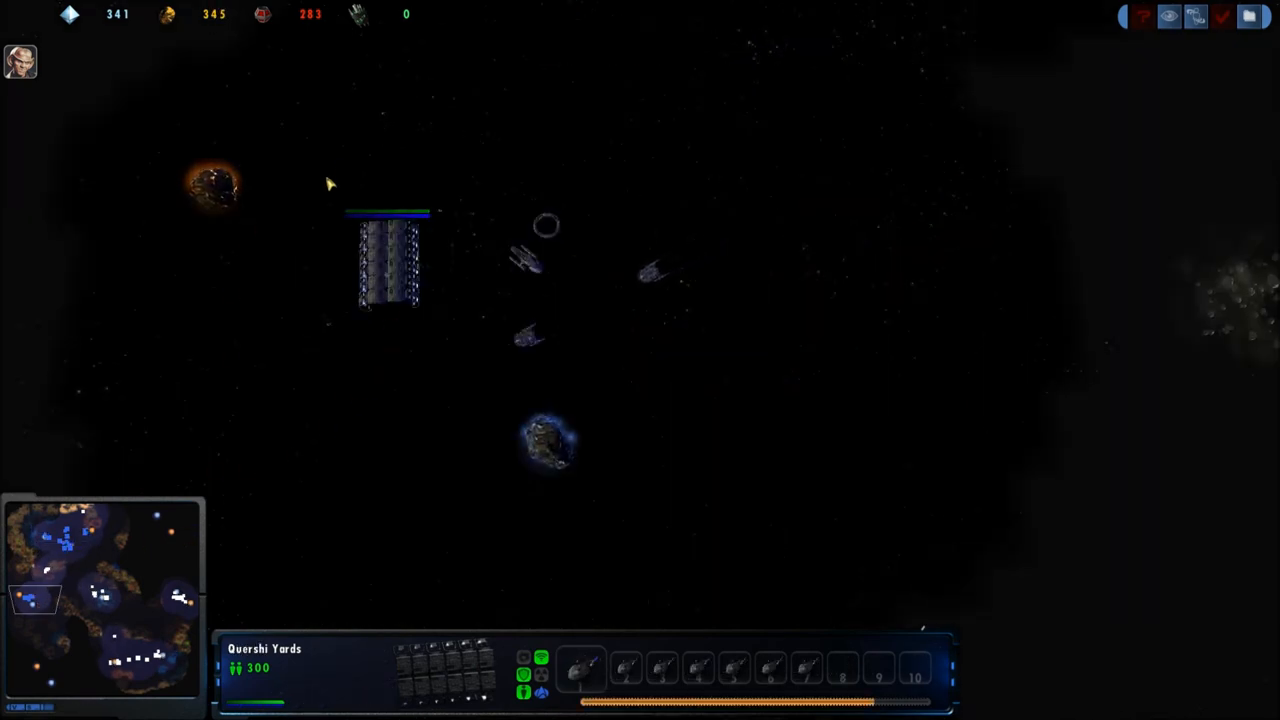
{"action": "left_click", "coordinate": [388, 264]}
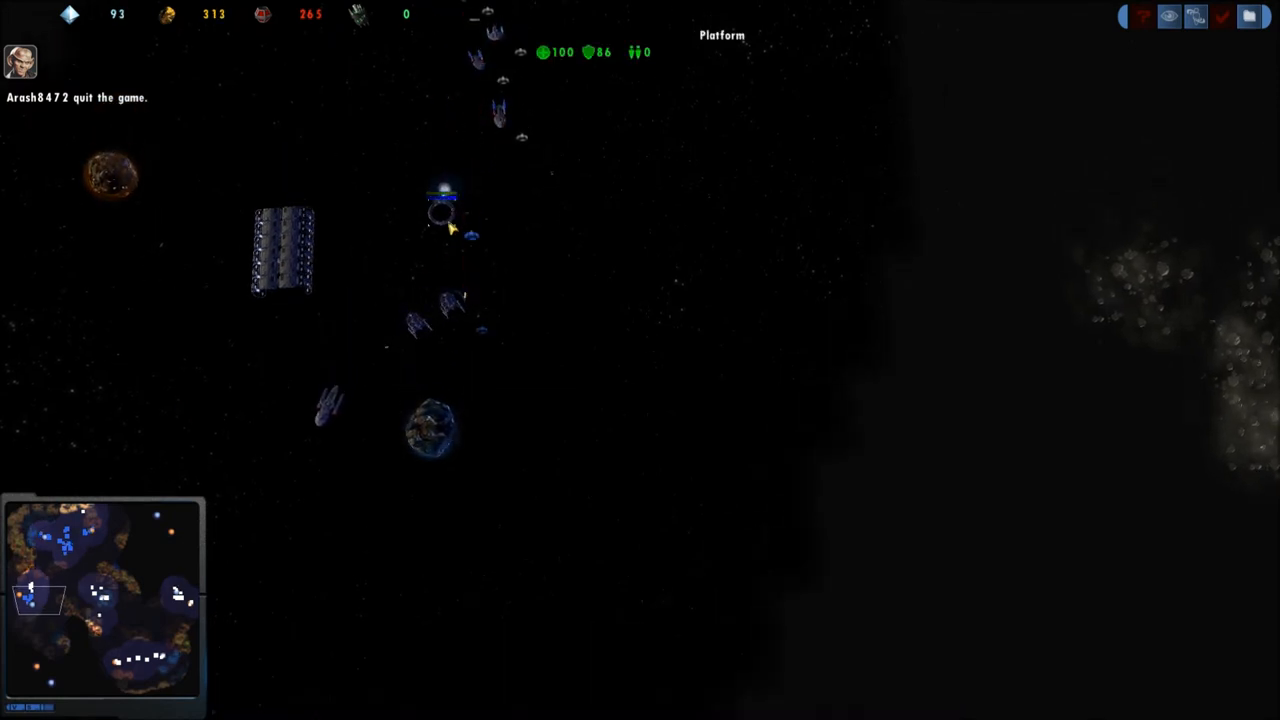
Step: Inspect Automated Defense 299 under fire, then jump to the orange planet's starbase and shipyard
{"action": "left_click", "coordinate": [440, 210]}
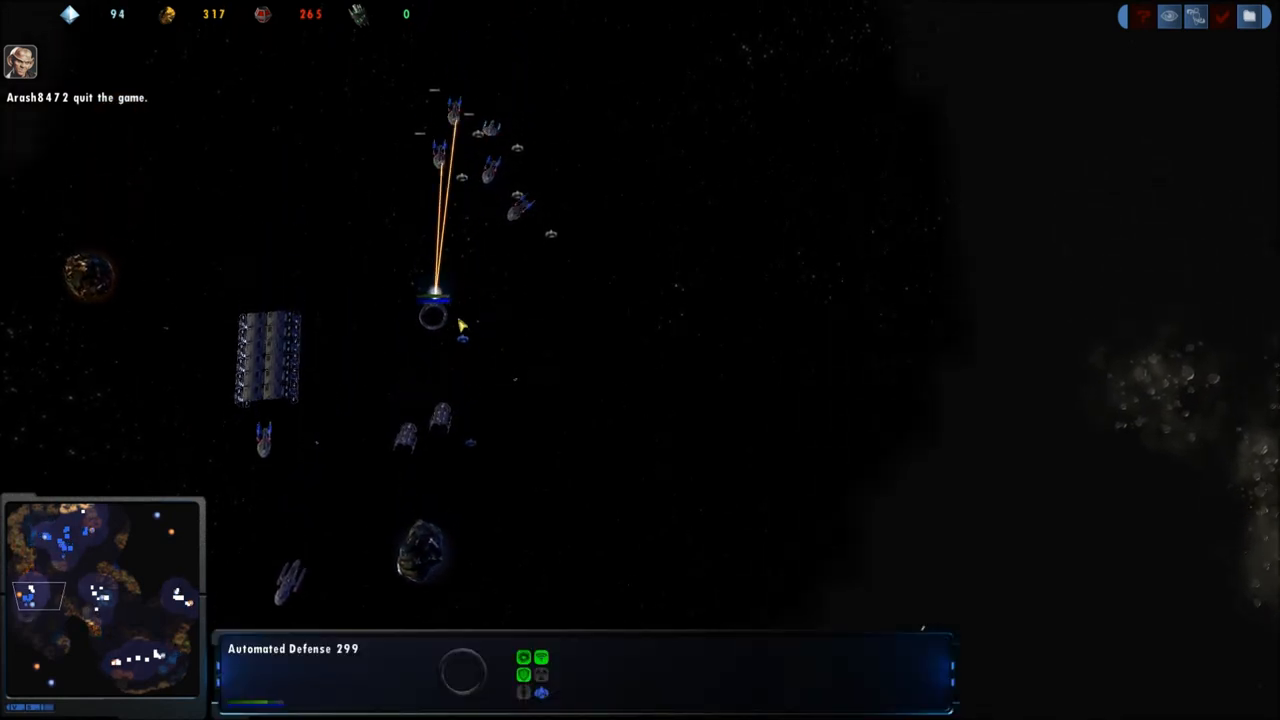
{"action": "left_click", "coordinate": [436, 316]}
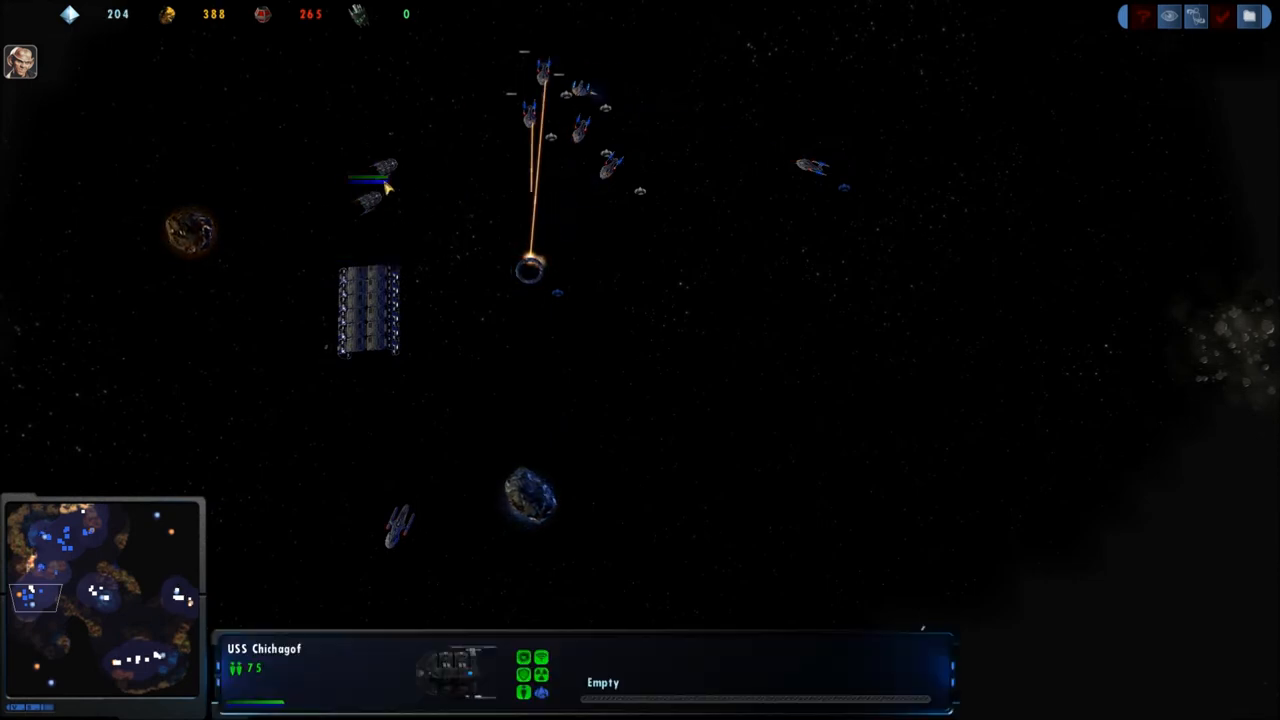
{"action": "left_click", "coordinate": [810, 206]}
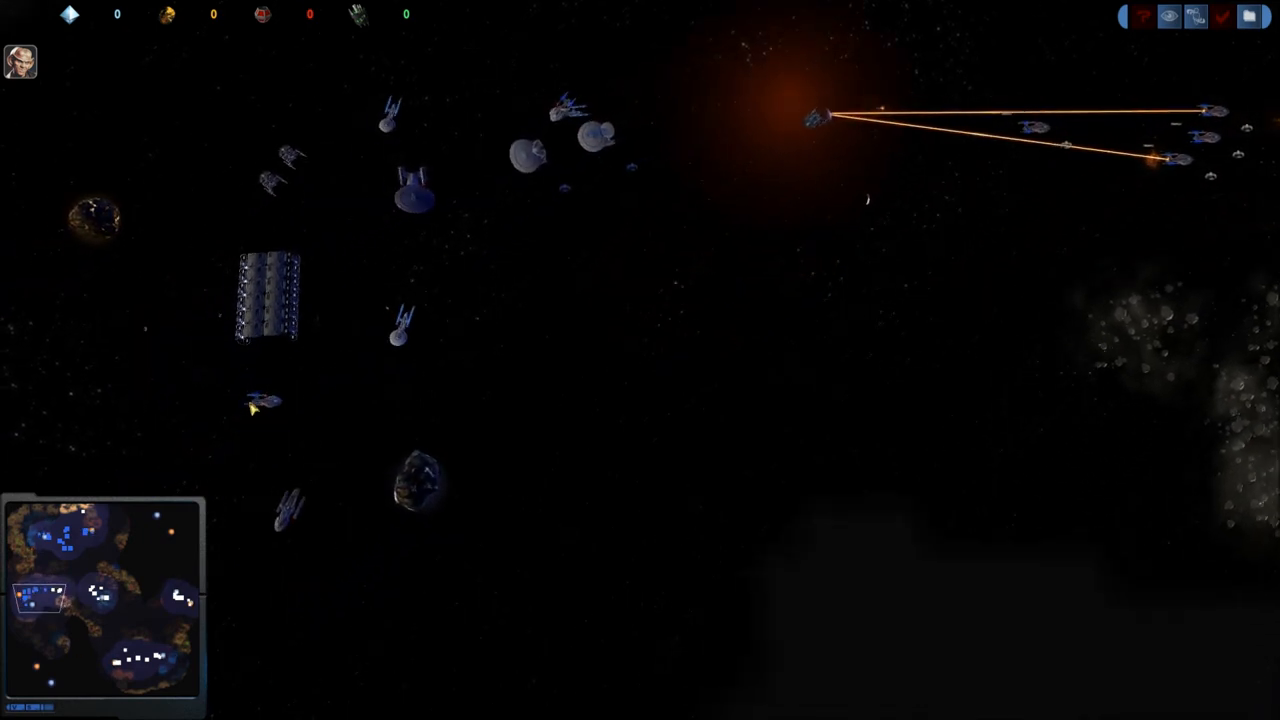
{"action": "left_click", "coordinate": [268, 300]}
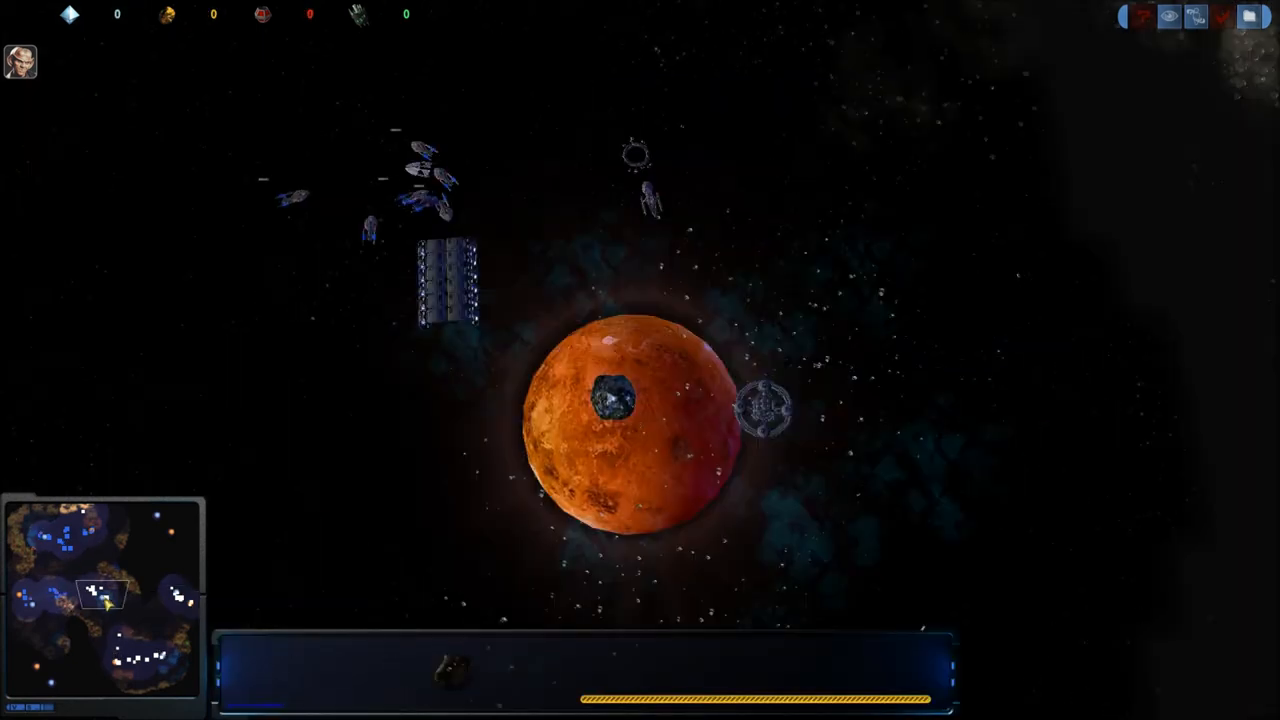
Step: Inspect Clymer Yards, then select the Galaxy-class USS Hauff firing near the orange planet
{"action": "left_click", "coordinate": [648, 196]}
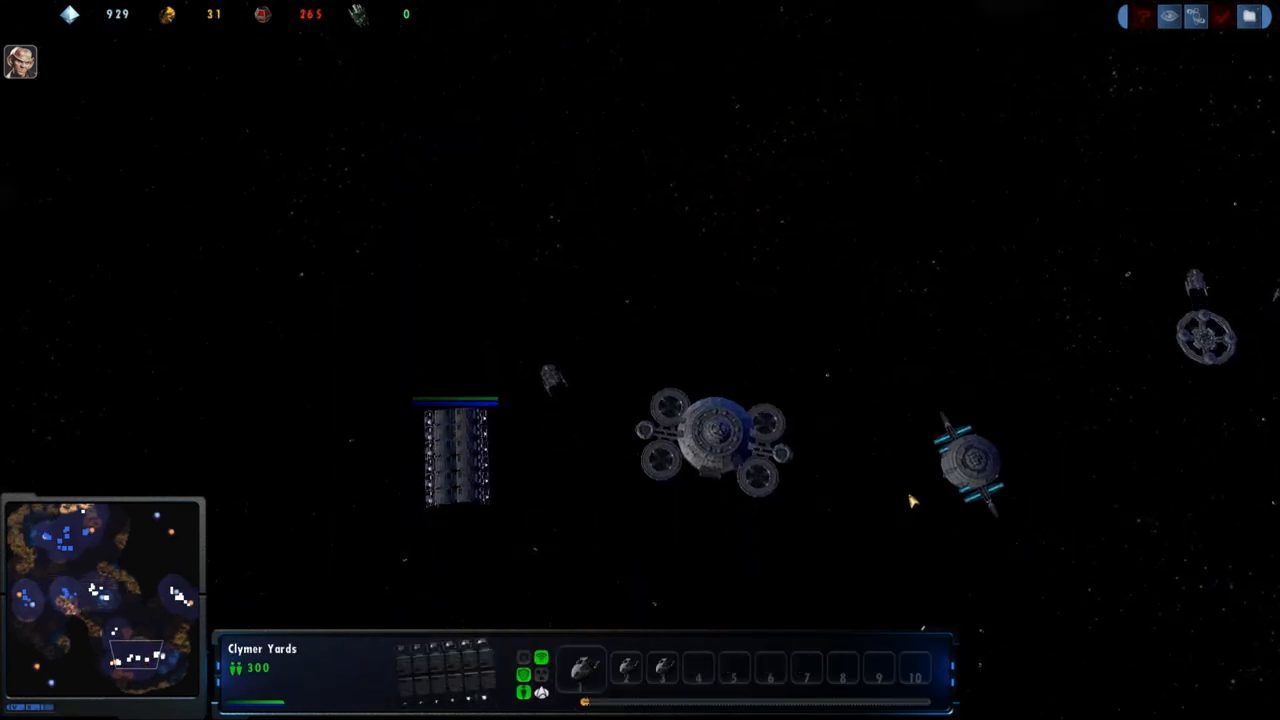
{"action": "left_click", "coordinate": [964, 460]}
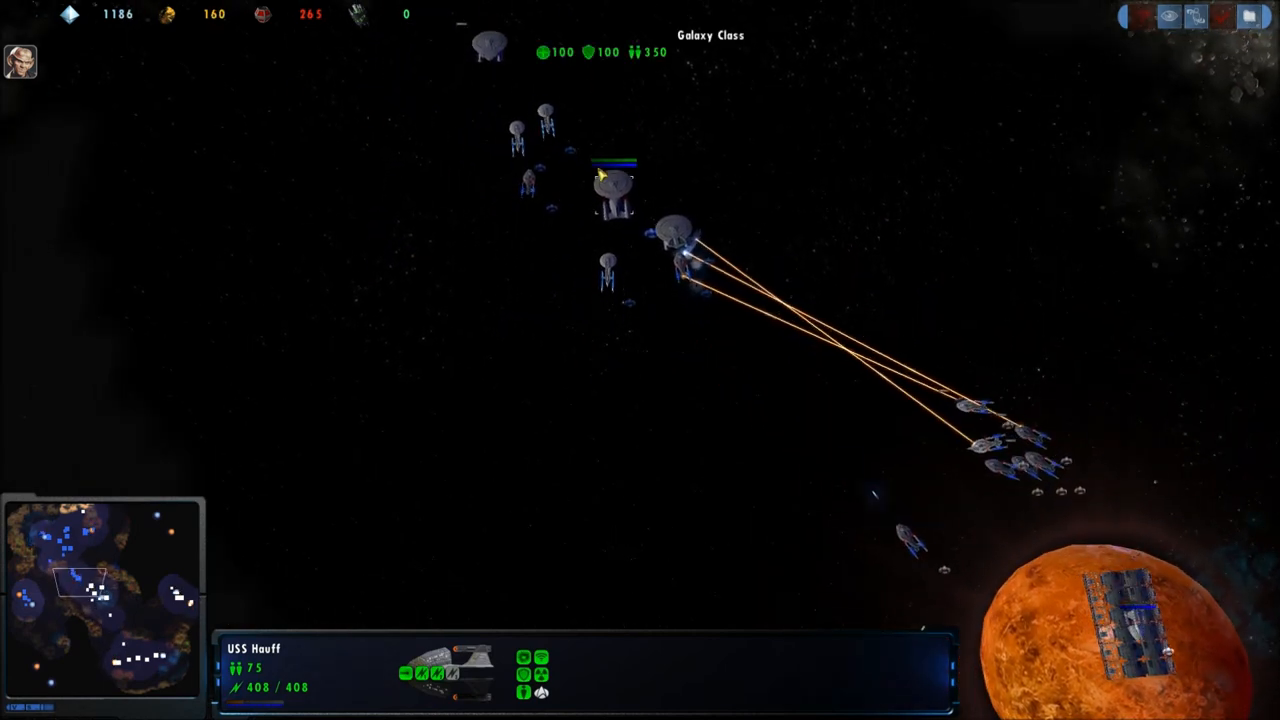
Step: Select USS Pydna and USS Cliff in the skirmish, then check on Qureshi Yards
{"action": "left_click", "coordinate": [656, 296]}
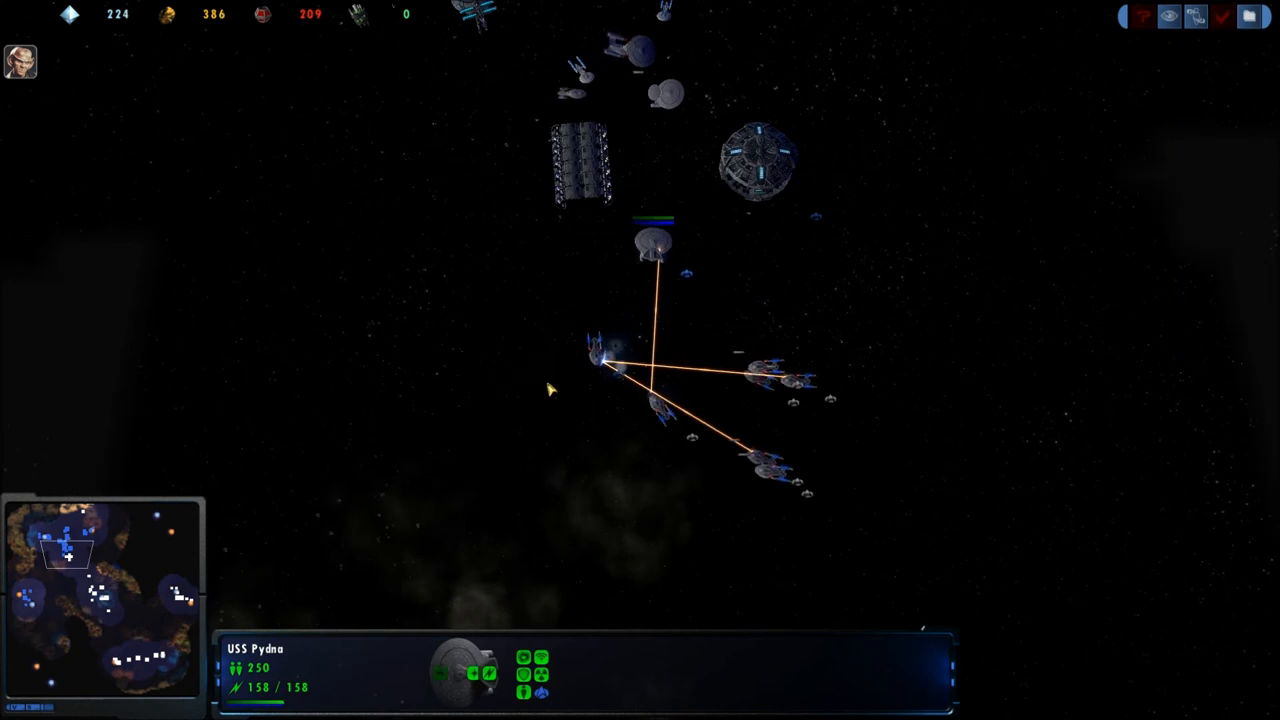
{"action": "left_click", "coordinate": [600, 356]}
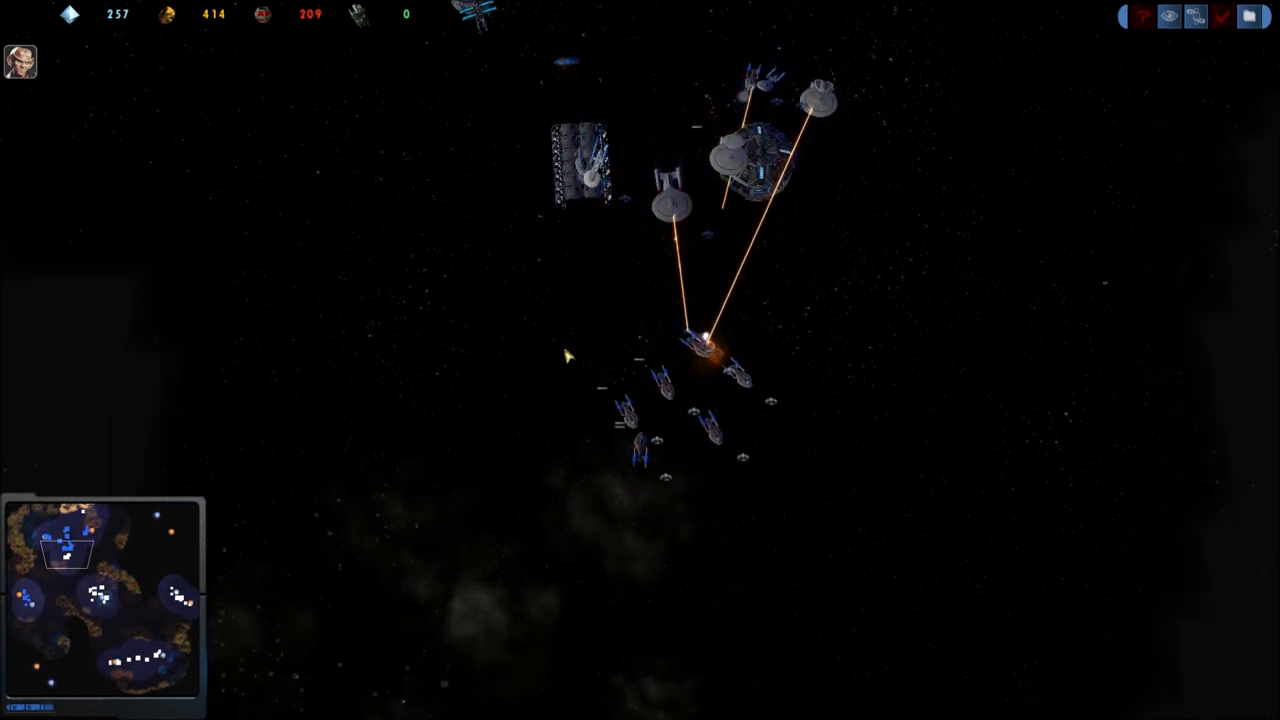
{"action": "left_click", "coordinate": [764, 384]}
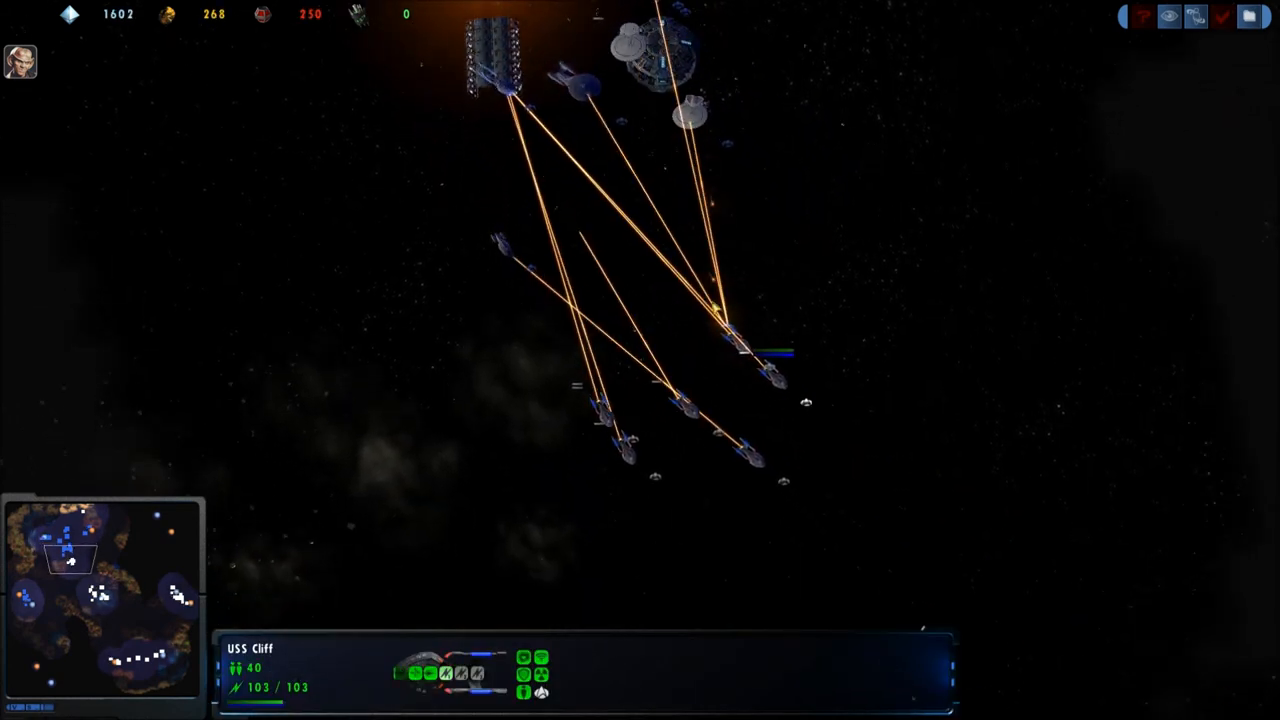
{"action": "mouse_move", "coordinate": [810, 410]}
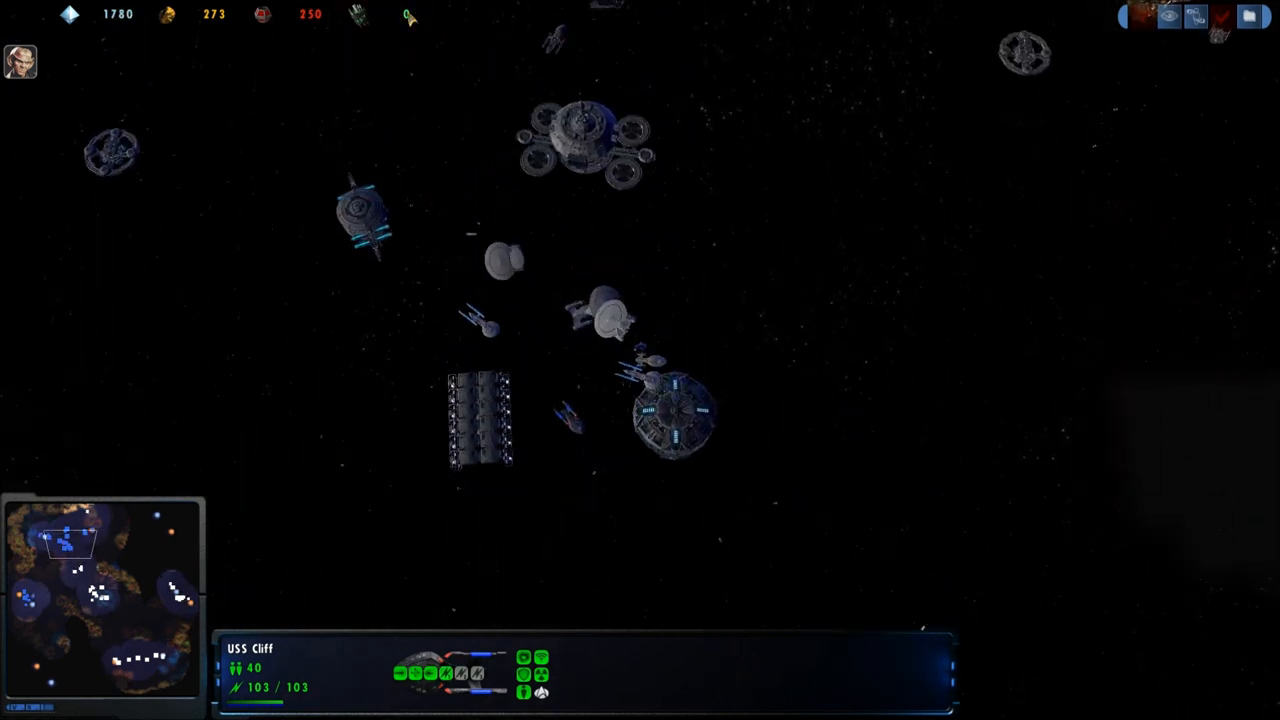
{"action": "left_click", "coordinate": [480, 420]}
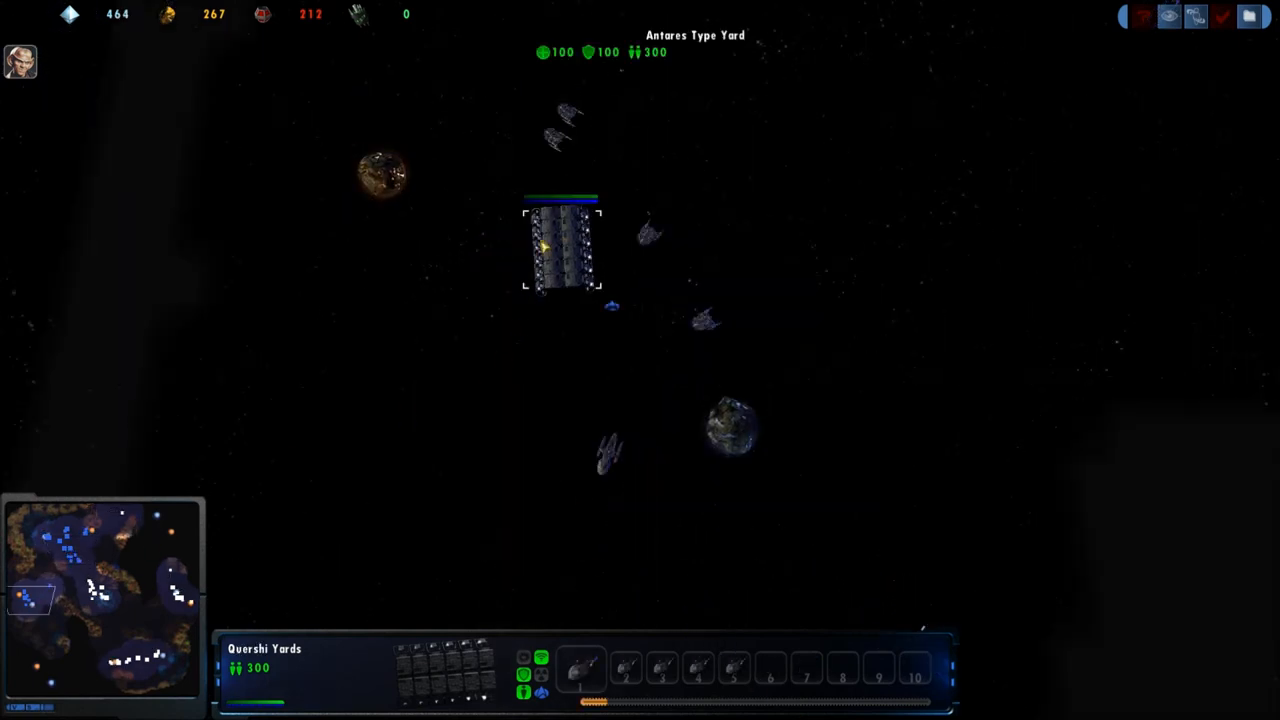
Step: Inspect Alpdyn Yards at the orange planet, then view the fleet attacking the shipyard
{"action": "left_click", "coordinate": [608, 456]}
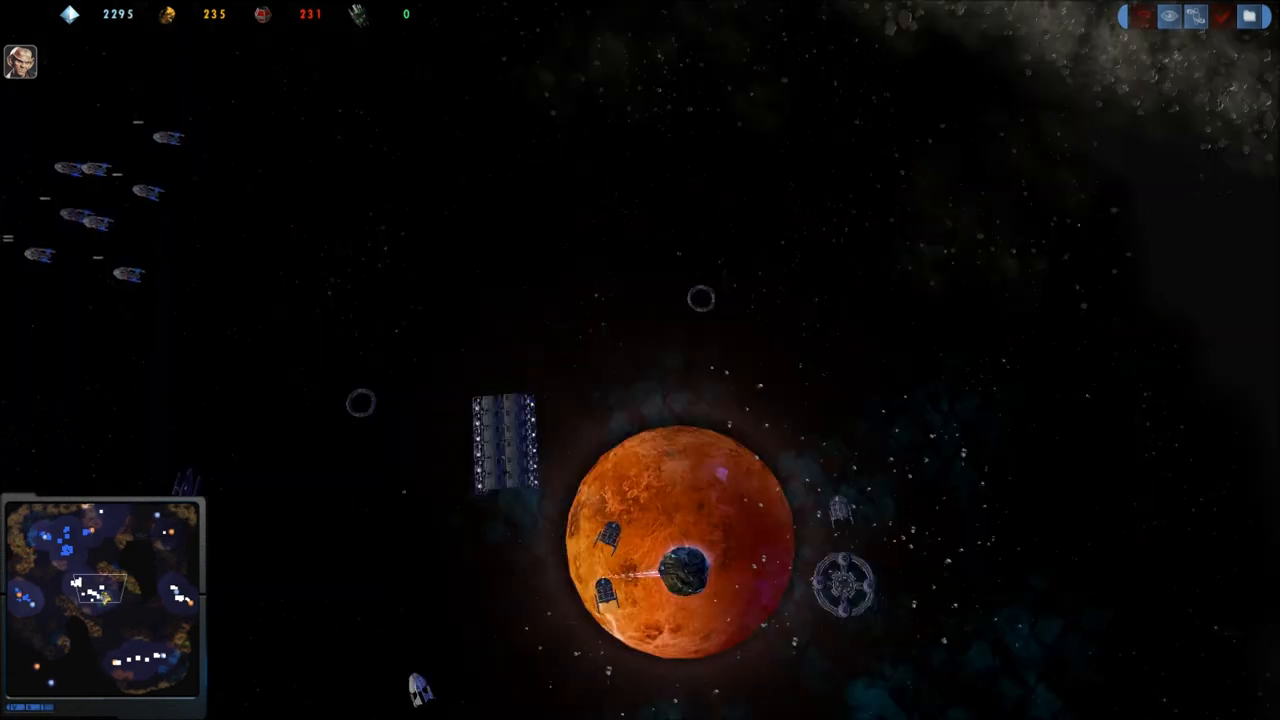
{"action": "left_click", "coordinate": [504, 456]}
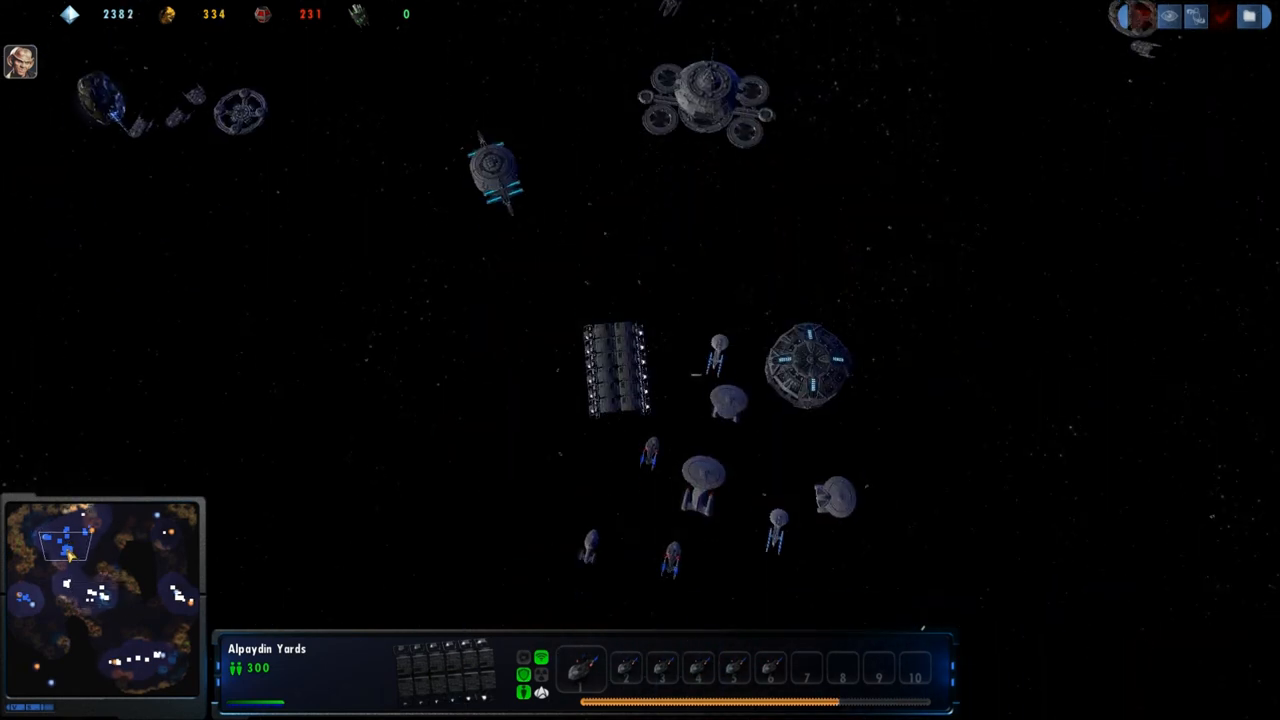
{"action": "left_click", "coordinate": [616, 370]}
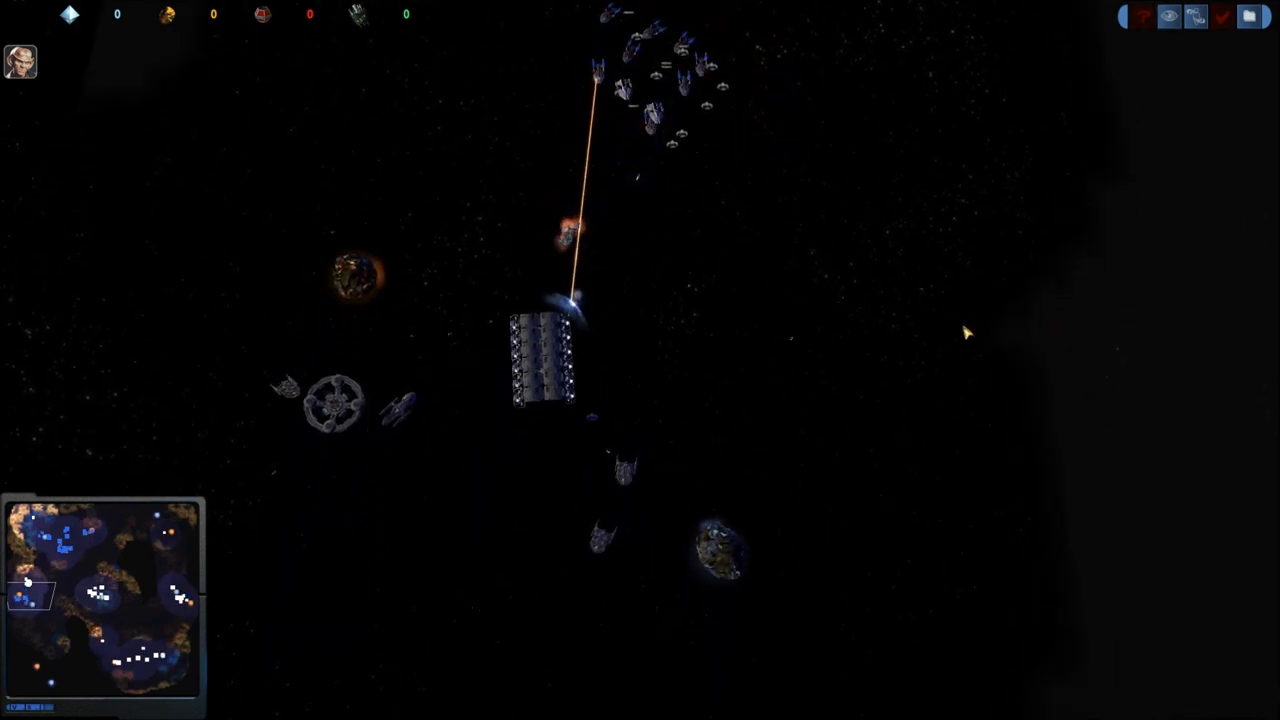
Step: Follow the skirmish near the asteroid field and select Excelsior-class ships USS Matterhorn and USS Morpheus
{"action": "left_click", "coordinate": [544, 360]}
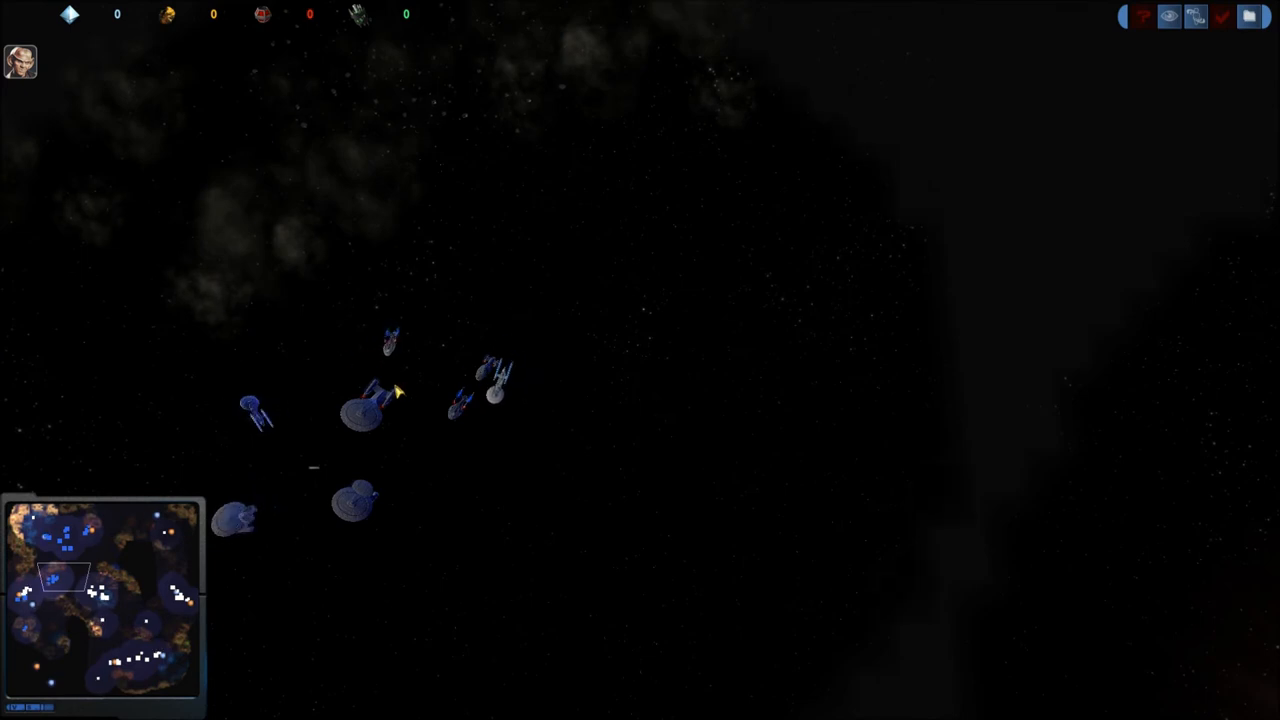
{"action": "left_click", "coordinate": [356, 500]}
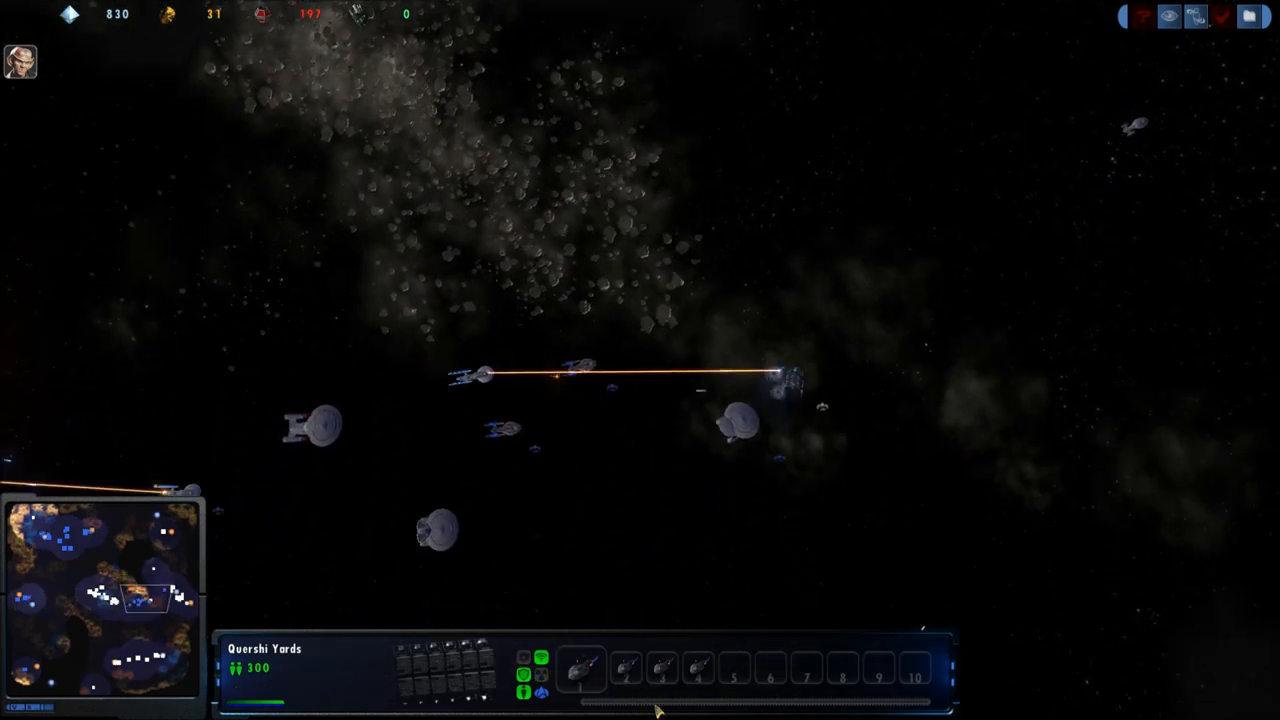
{"action": "left_click", "coordinate": [296, 360]}
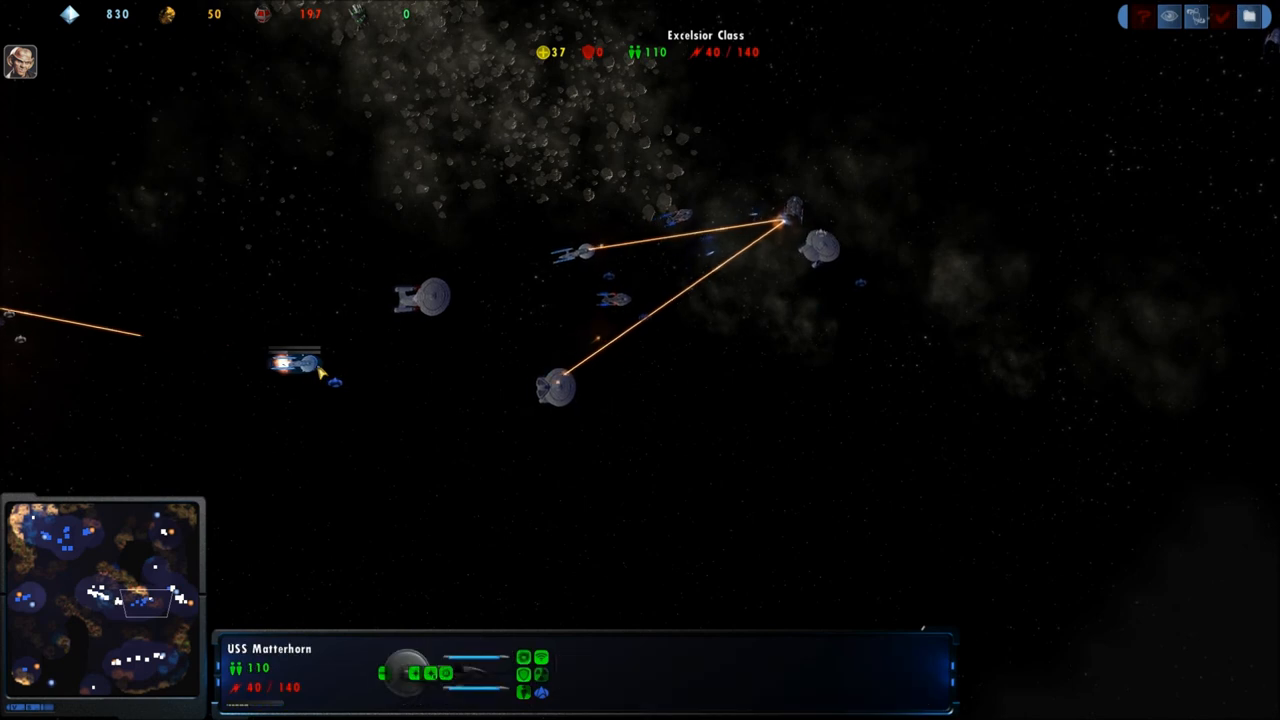
{"action": "left_click", "coordinate": [518, 292]}
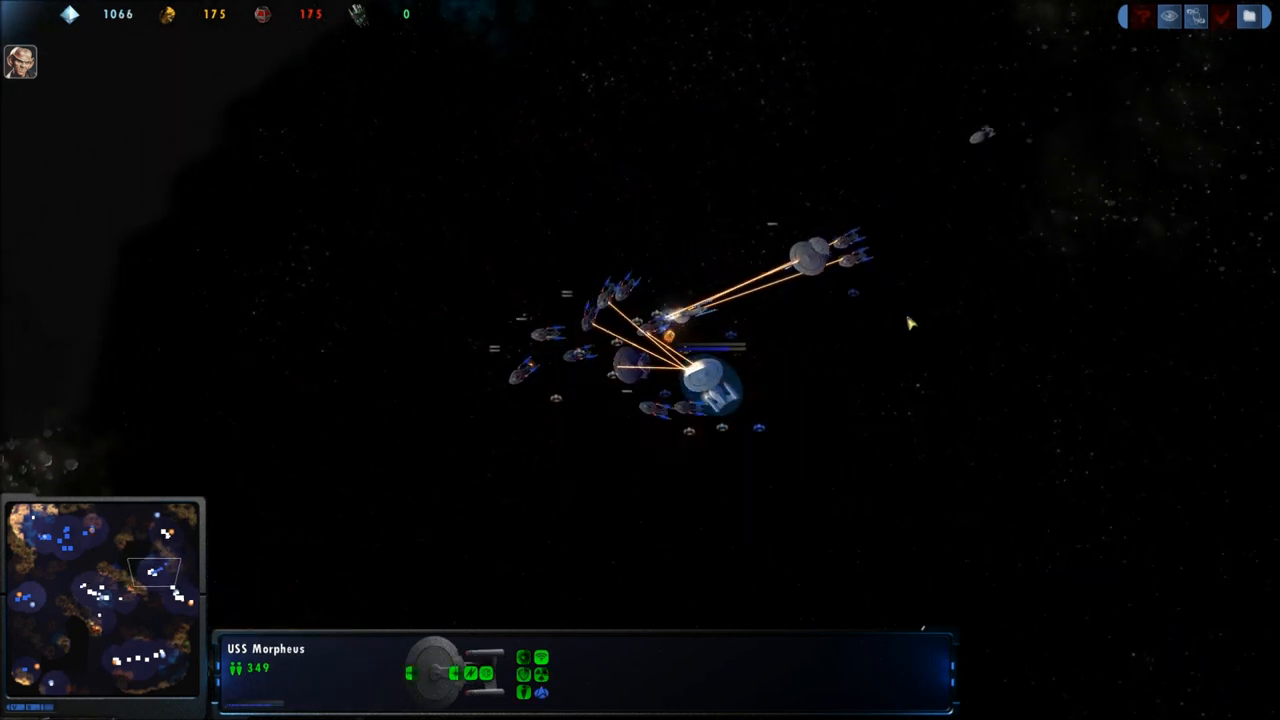
Step: Pan the camera over the main starbase where USS Cliff and the massed fleet sit
{"action": "left_click_drag", "start_coordinate": [378, 262], "coordinate": [564, 436]}
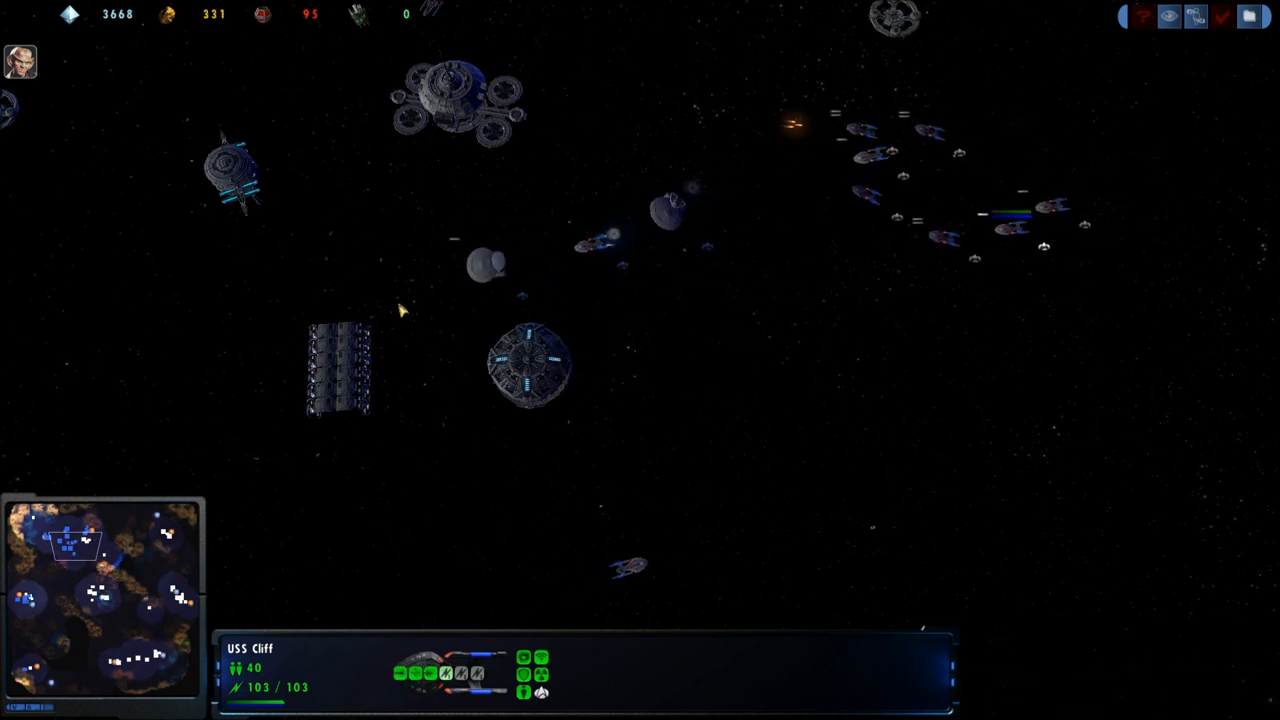
Step: Select a Canaveral-class ship at the exploding station, then pan to the orange planet and select USS Kansas
{"action": "left_click", "coordinate": [490, 264]}
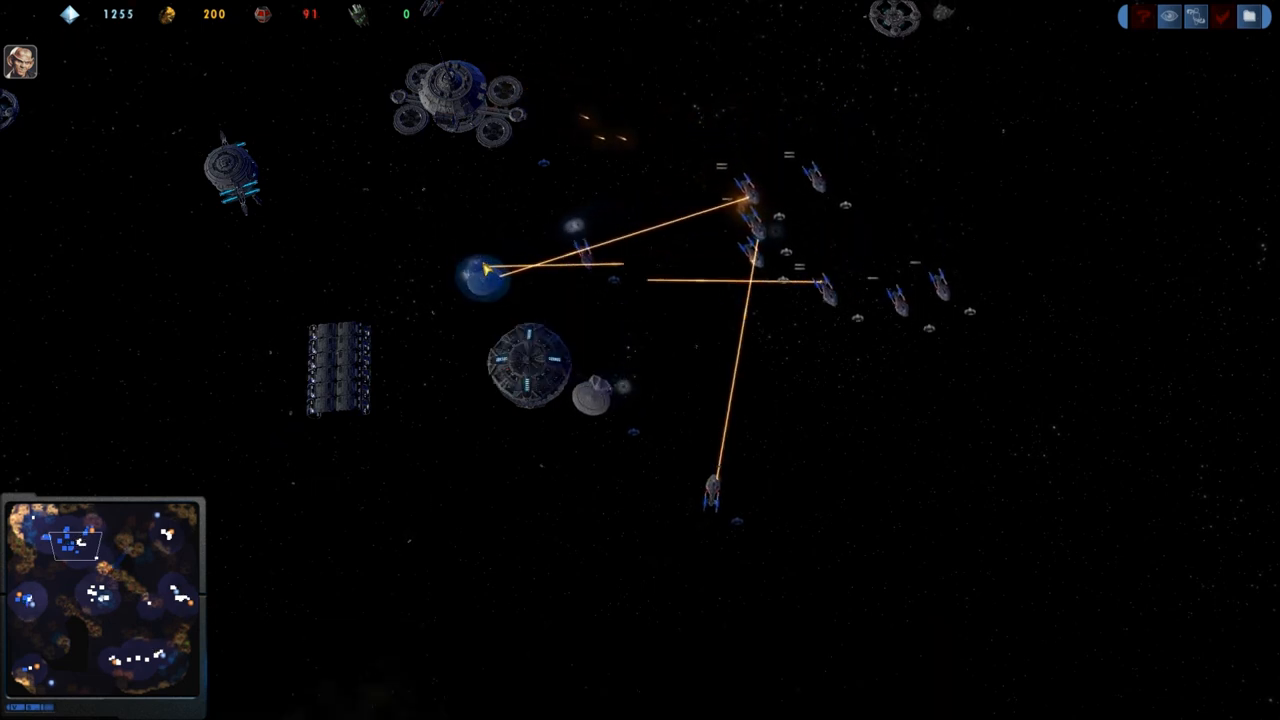
{"action": "left_click", "coordinate": [712, 490]}
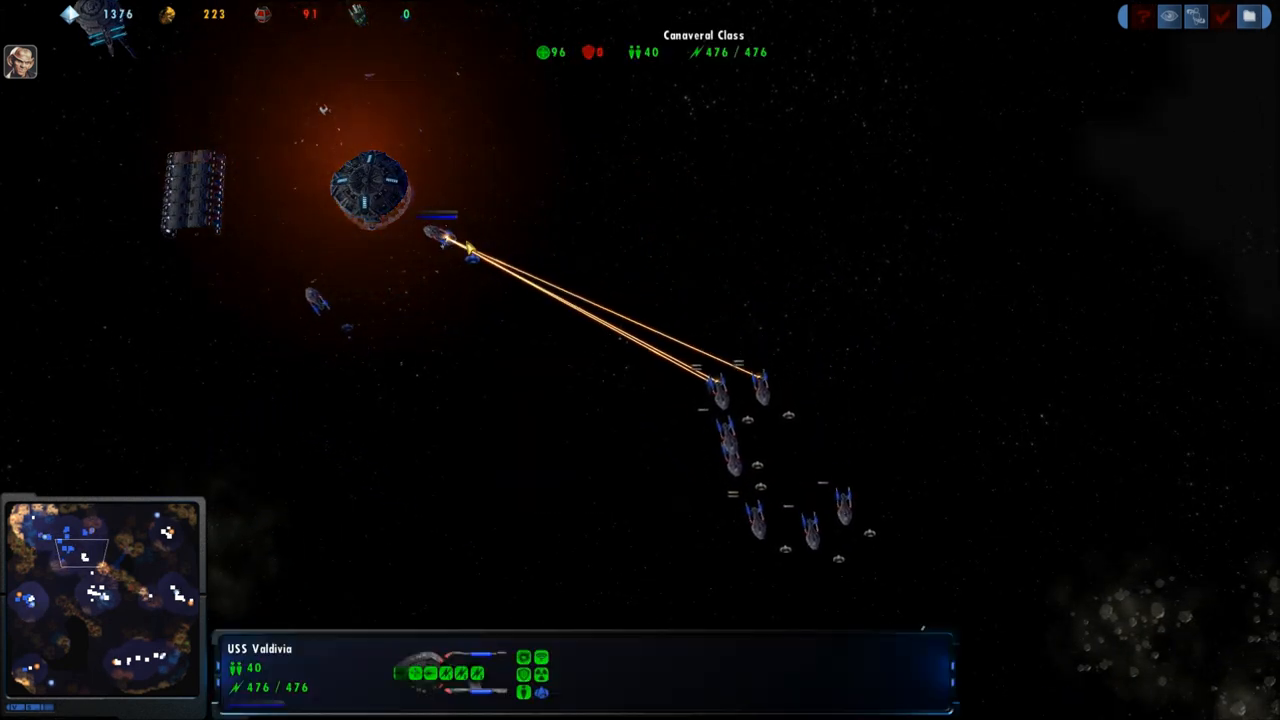
{"action": "left_click_drag", "start_coordinate": [376, 180], "coordinate": [896, 510]}
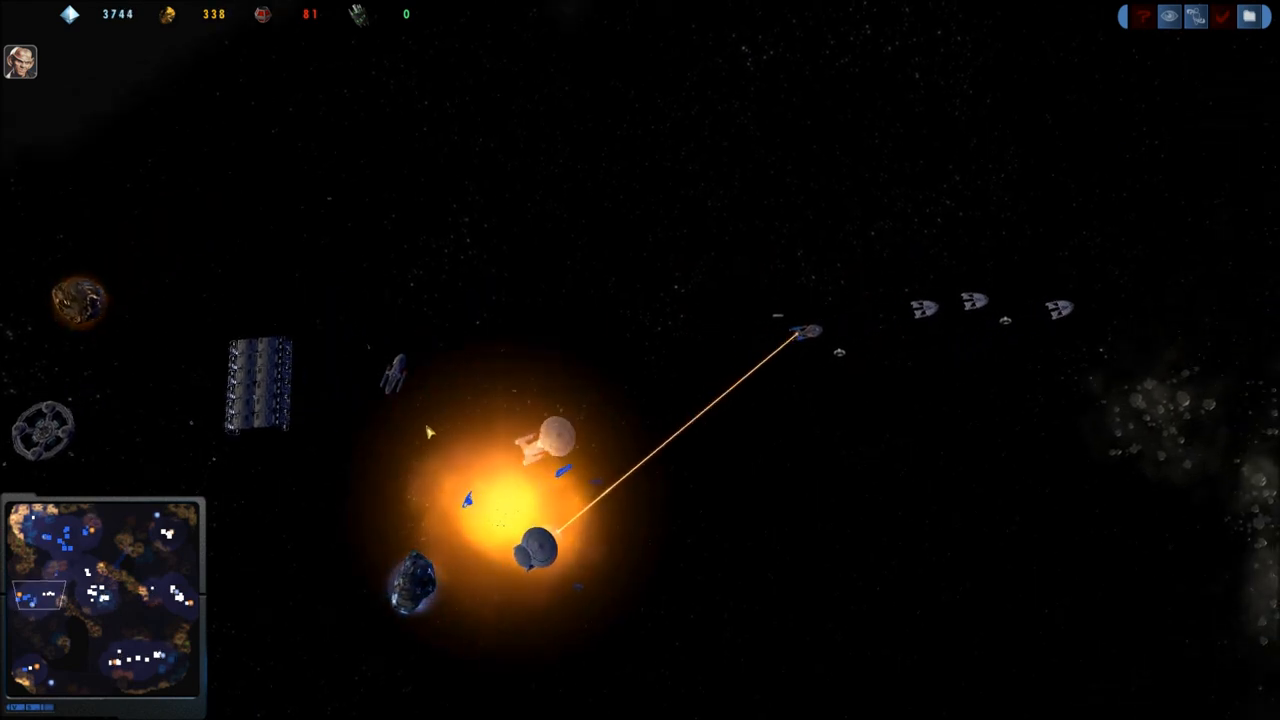
{"action": "left_click", "coordinate": [256, 384]}
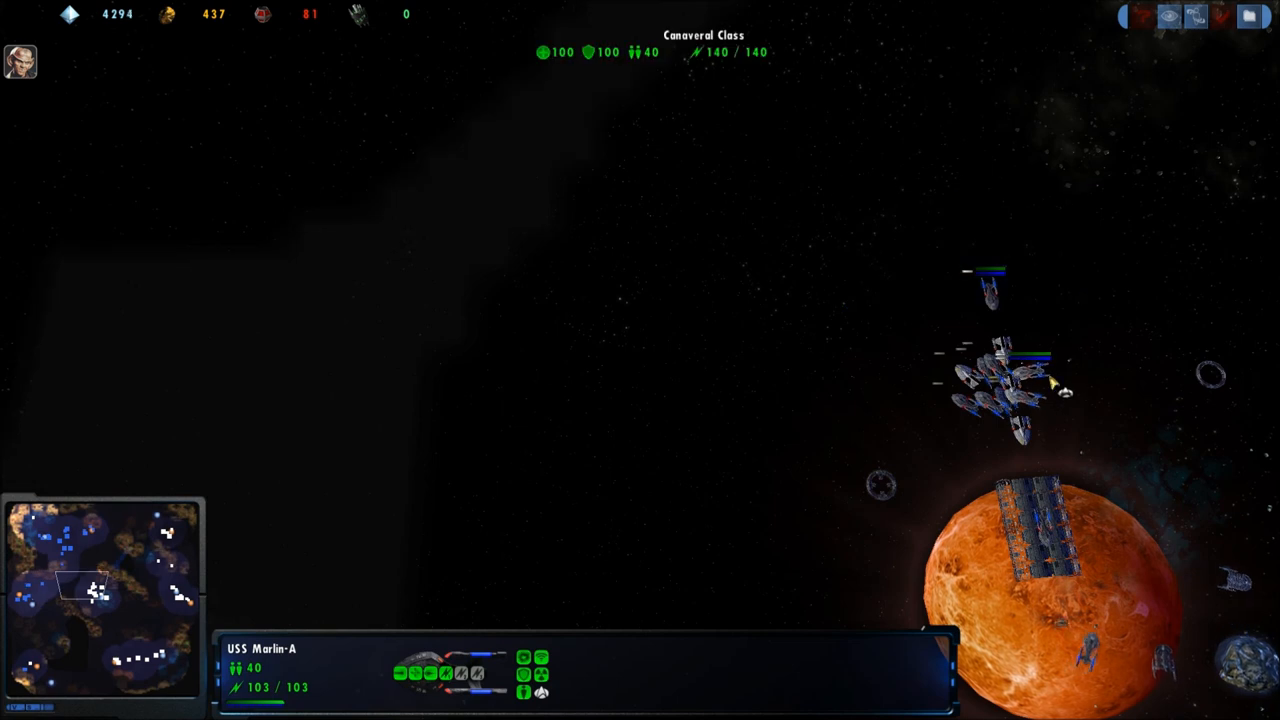
{"action": "left_click", "coordinate": [1040, 520]}
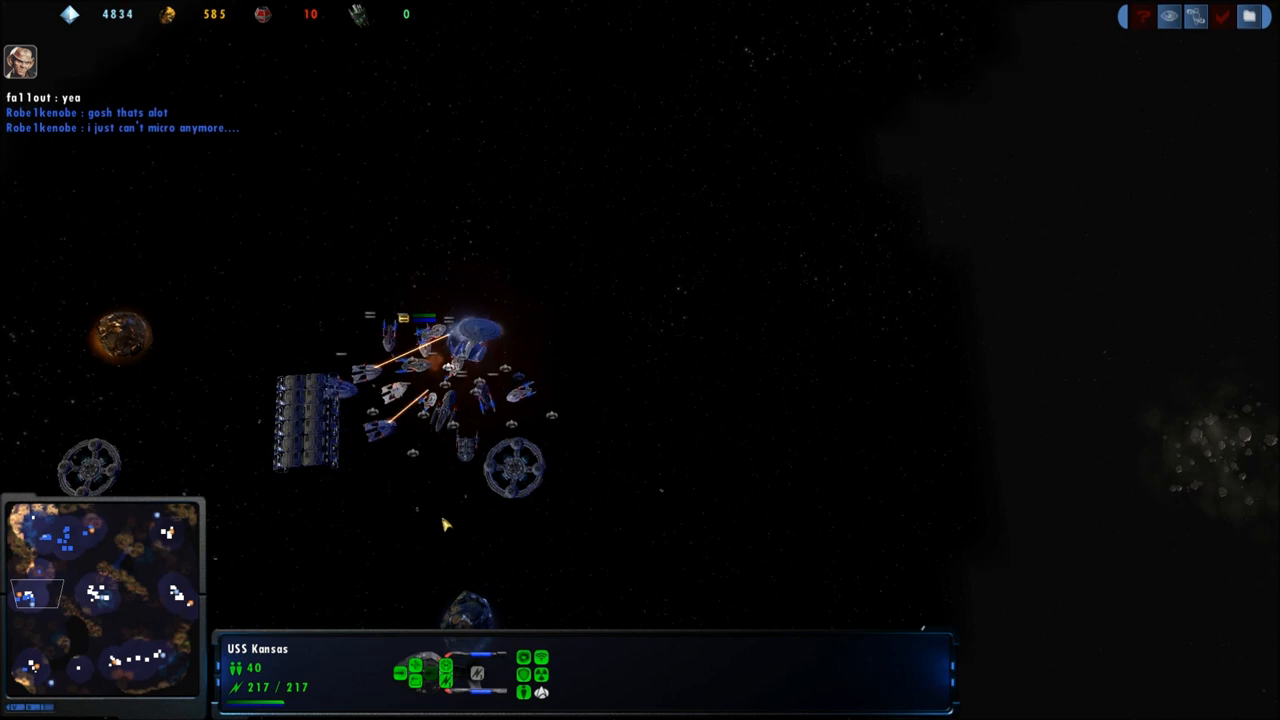
{"action": "mouse_move", "coordinate": [504, 284]}
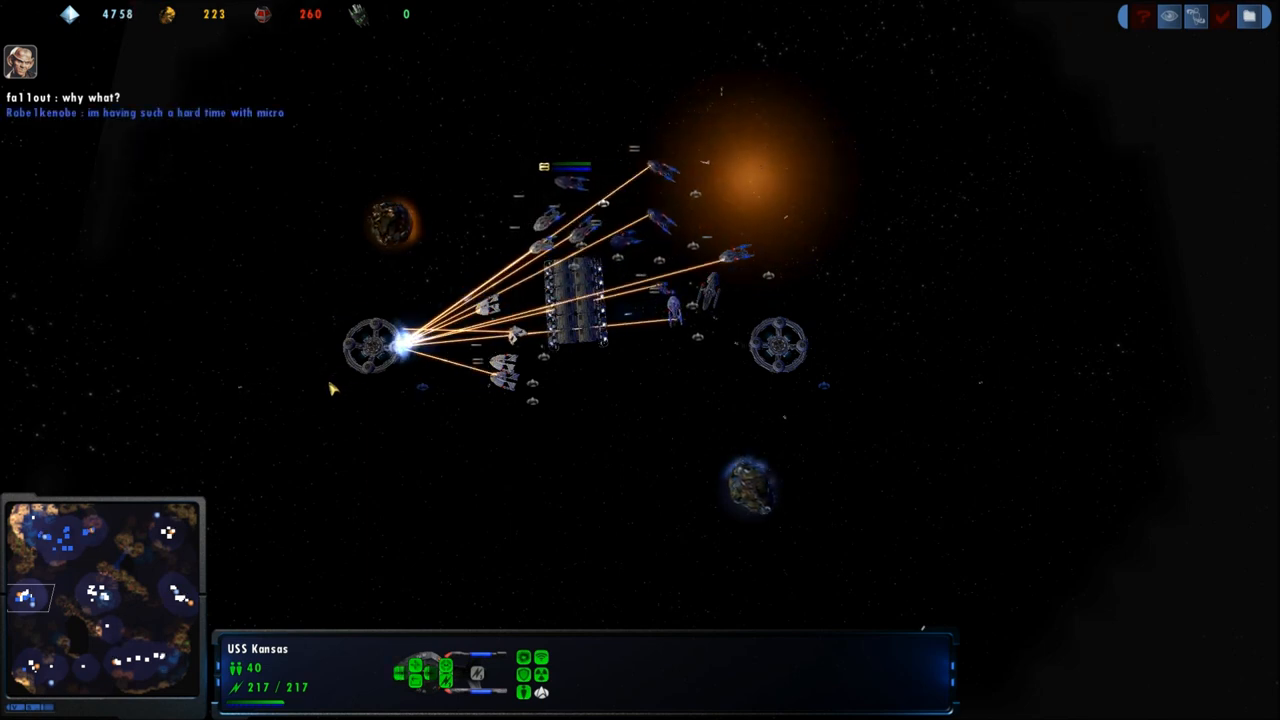
Step: In the player-quit dialog, vote Eliminate rather than AI Takeover for the departed opponent
{"action": "left_click", "coordinate": [372, 348]}
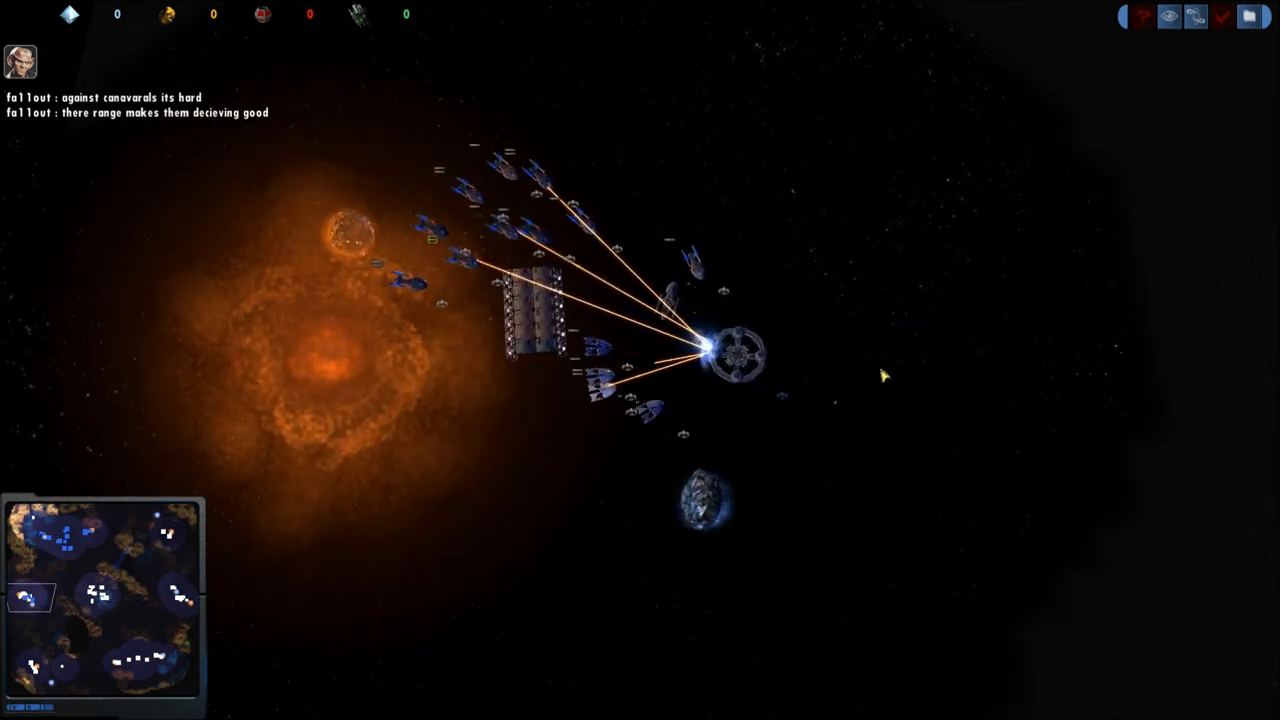
{"action": "left_click", "coordinate": [740, 350]}
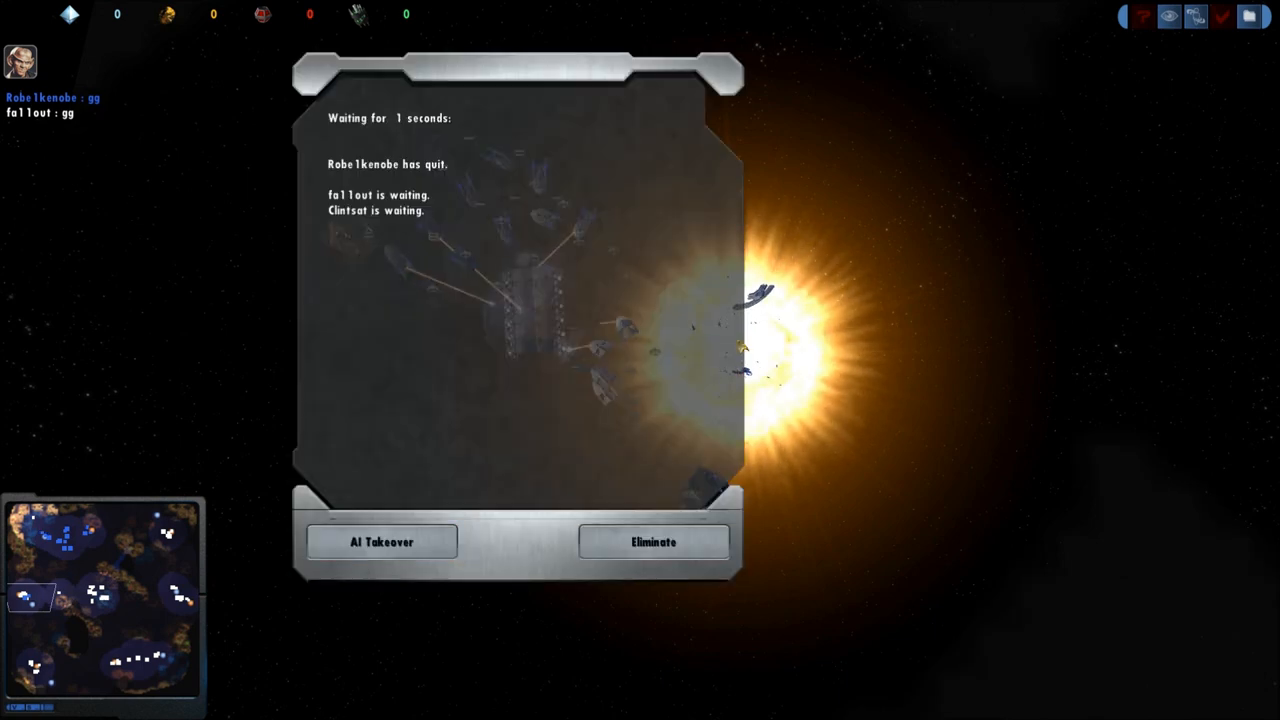
{"action": "left_click", "coordinate": [654, 540]}
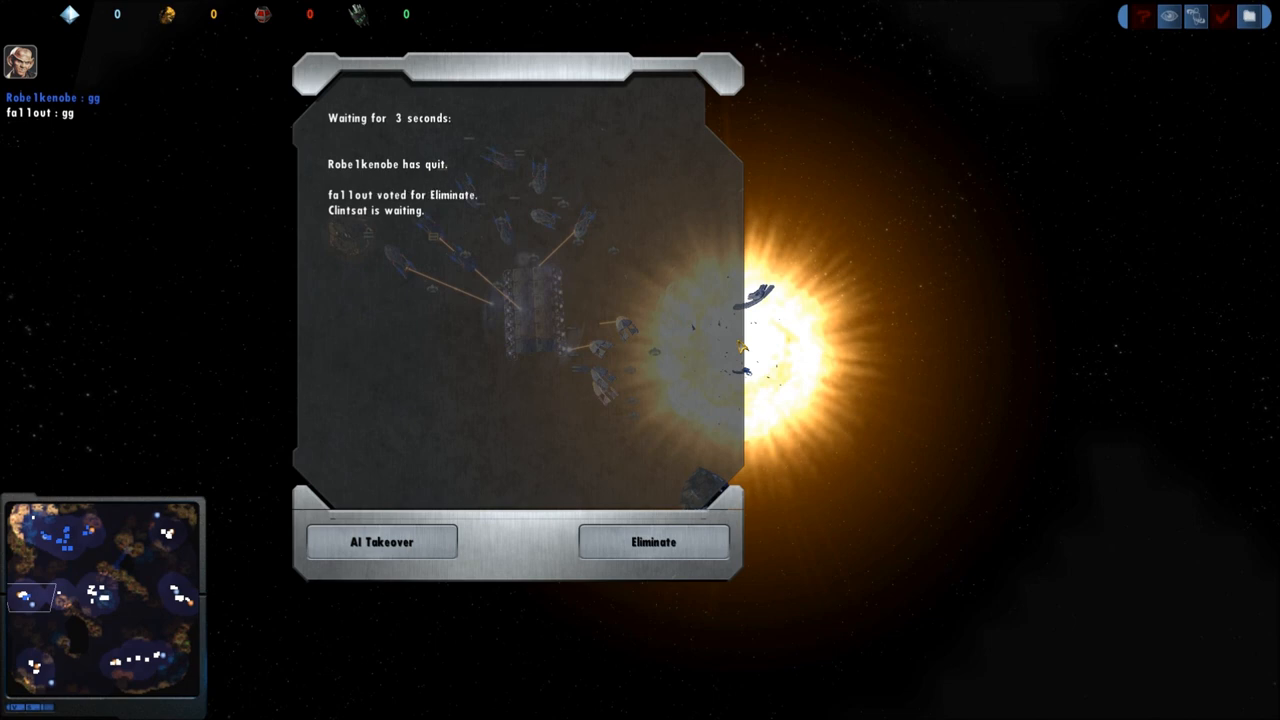